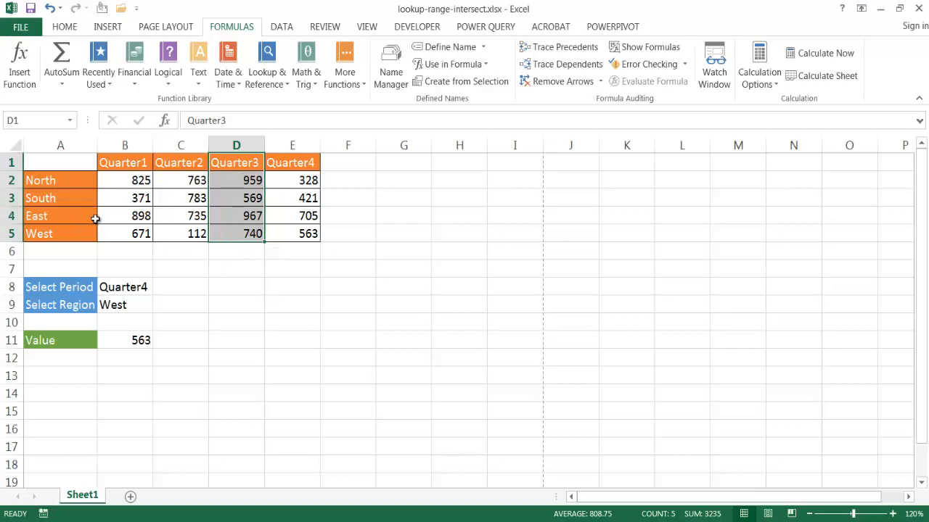
Highlight the East row's quarterly figures, then switch the region choice from West to East
{"action": "left_click", "coordinate": [125, 215]}
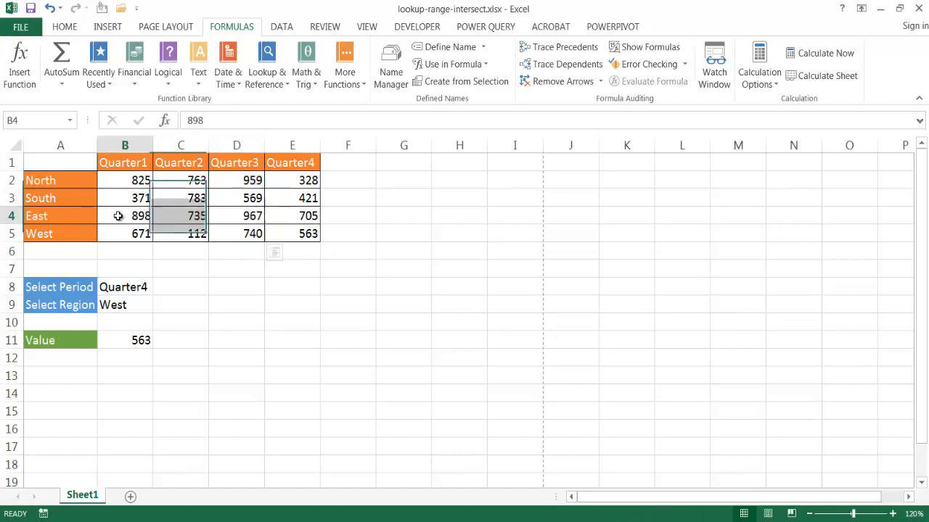
{"action": "left_click_drag", "start_coordinate": [125, 215], "coordinate": [292, 215]}
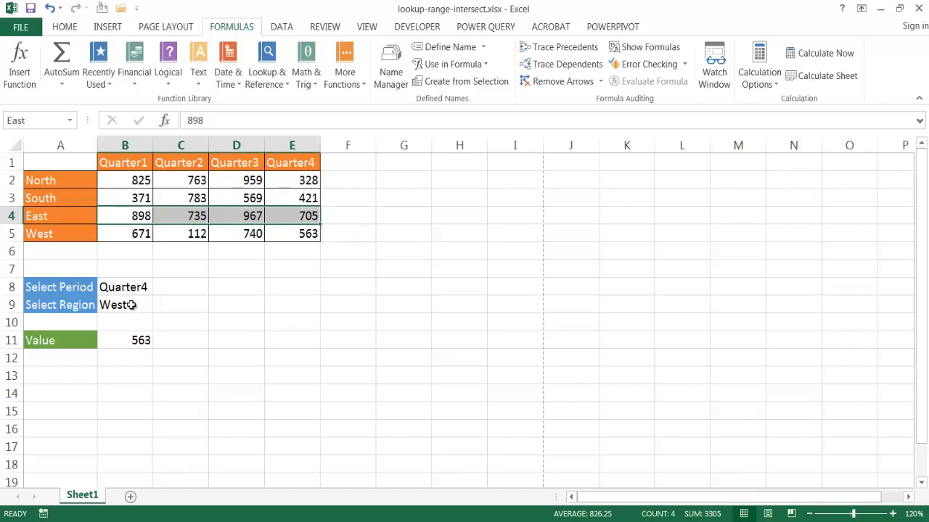
{"action": "left_click", "coordinate": [160, 287]}
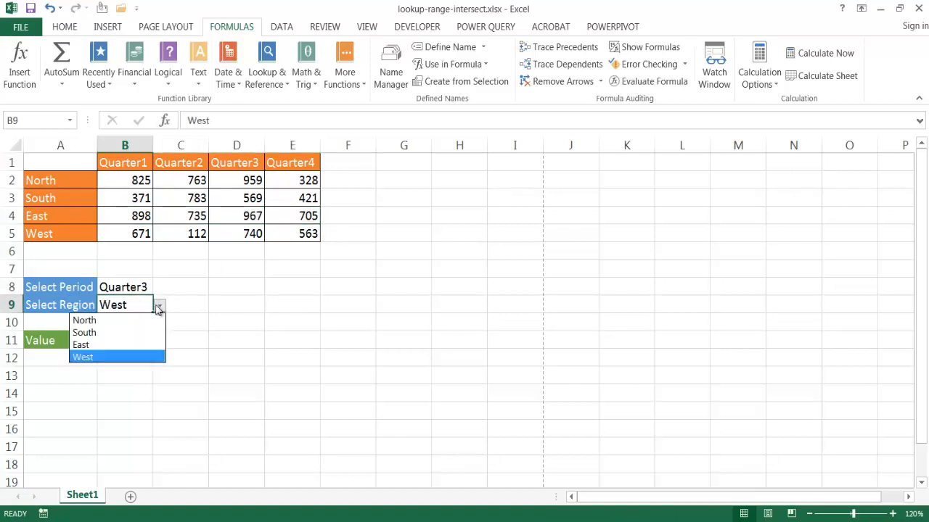
{"action": "left_click", "coordinate": [82, 346]}
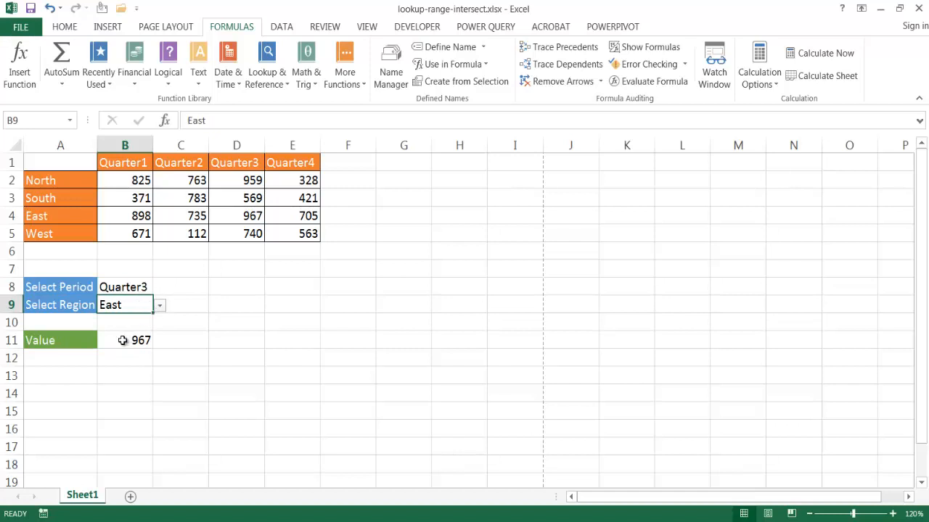
{"action": "mouse_move", "coordinate": [134, 328]}
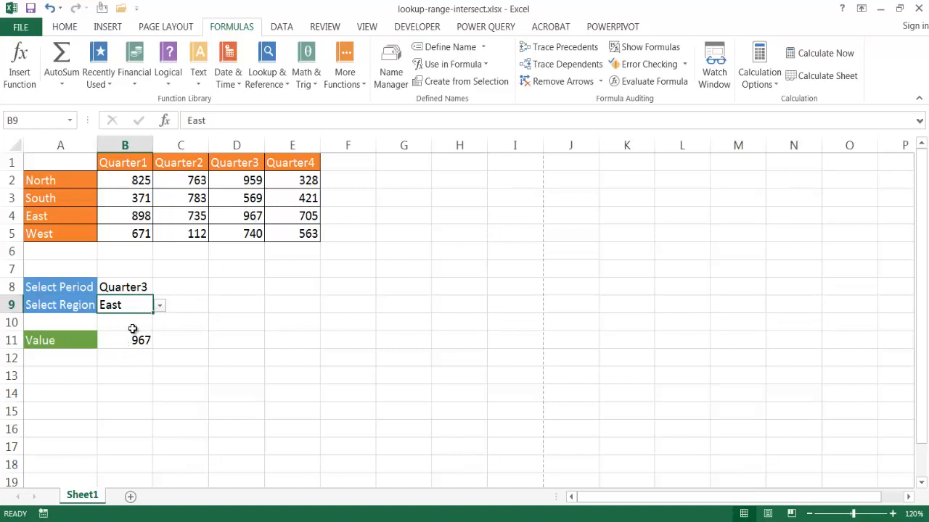
{"action": "mouse_move", "coordinate": [293, 162]}
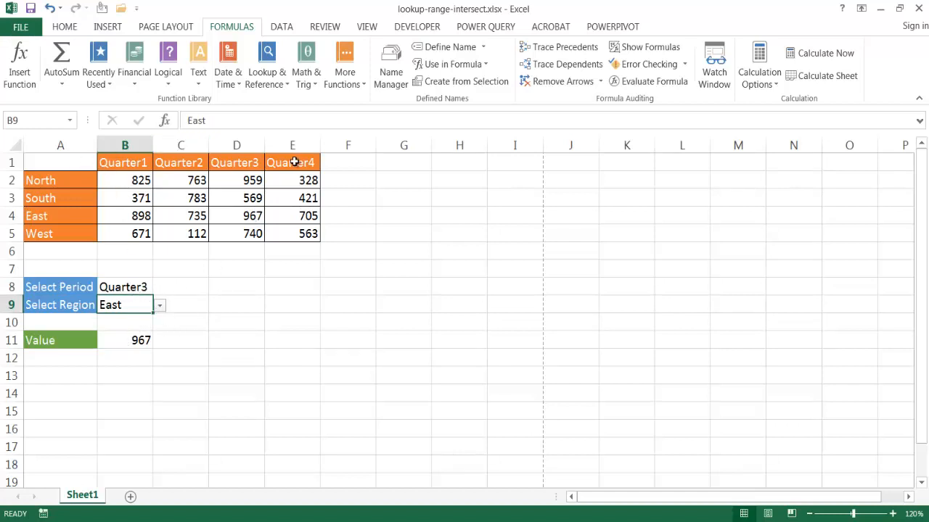
{"action": "mouse_move", "coordinate": [291, 225]}
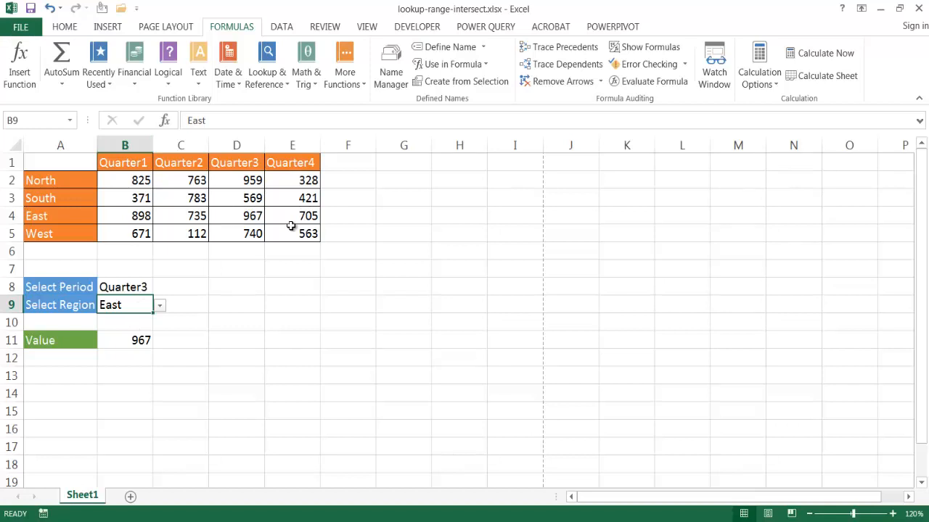
{"action": "mouse_move", "coordinate": [288, 331]}
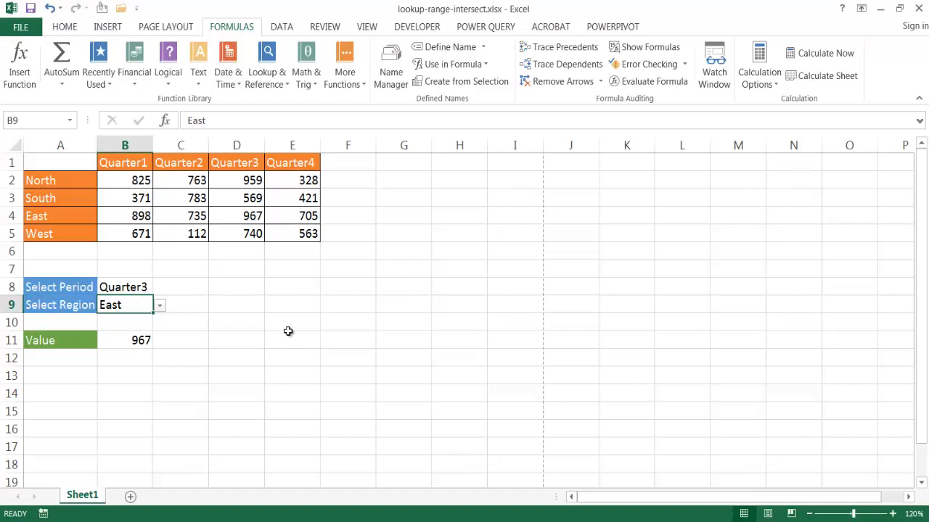
{"action": "mouse_move", "coordinate": [256, 348]}
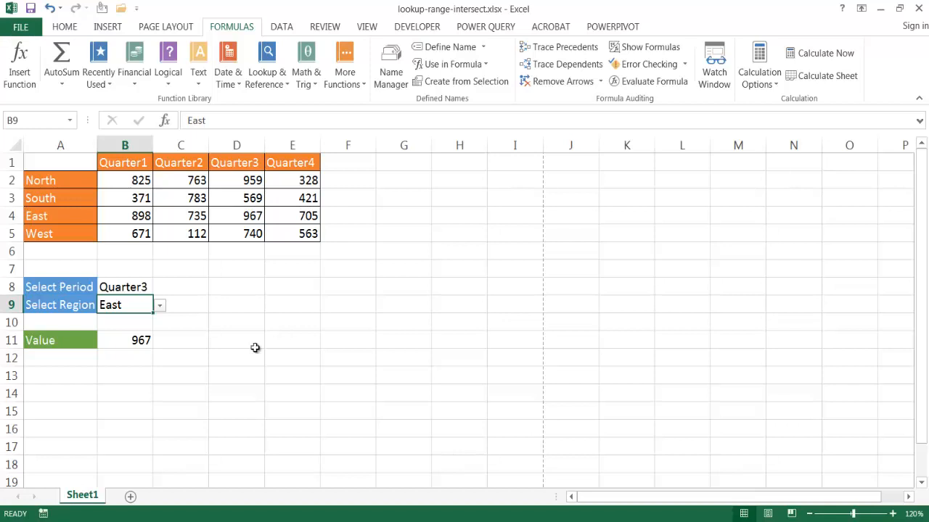
{"action": "left_click", "coordinate": [235, 340]}
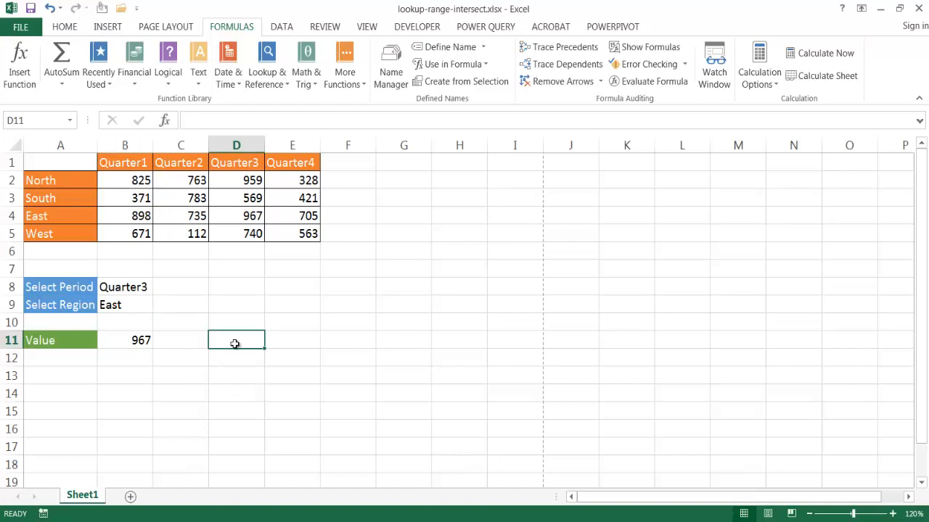
{"action": "type", "text": "="}
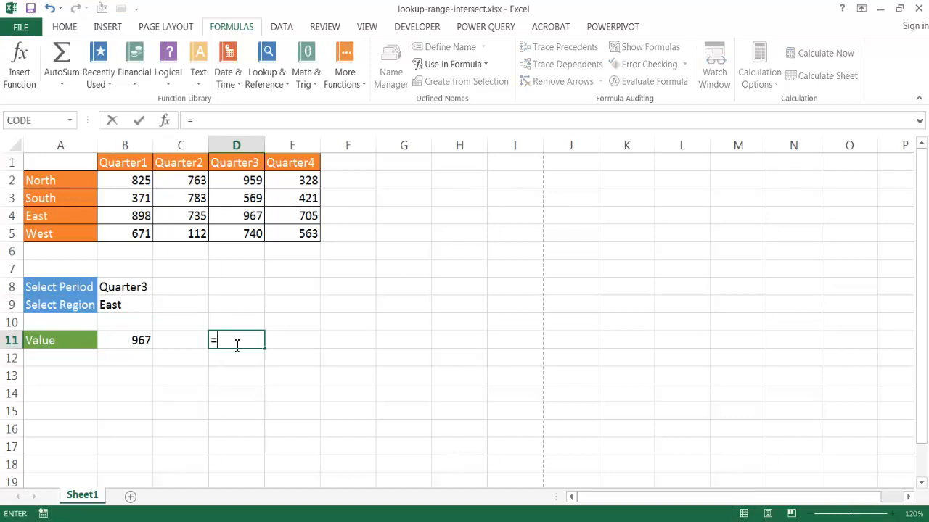
{"action": "mouse_move", "coordinate": [232, 174]}
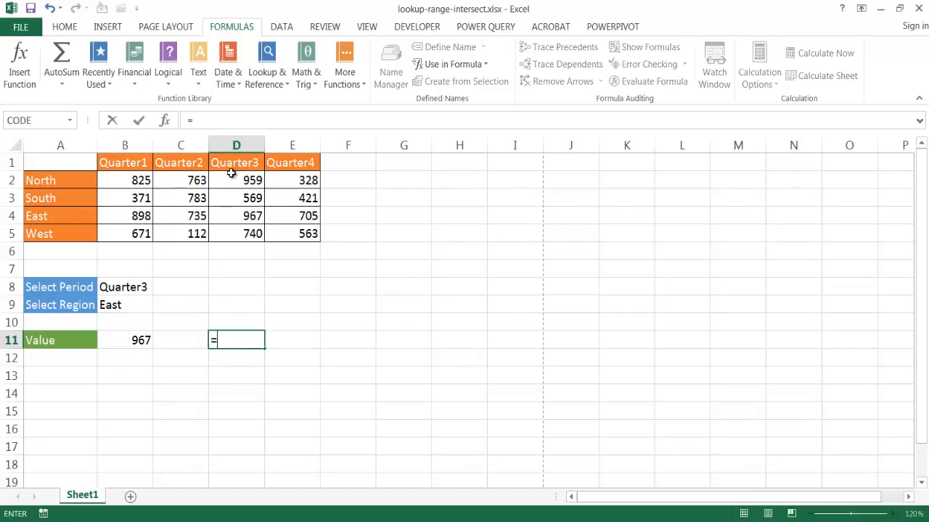
{"action": "type", "text": "d"}
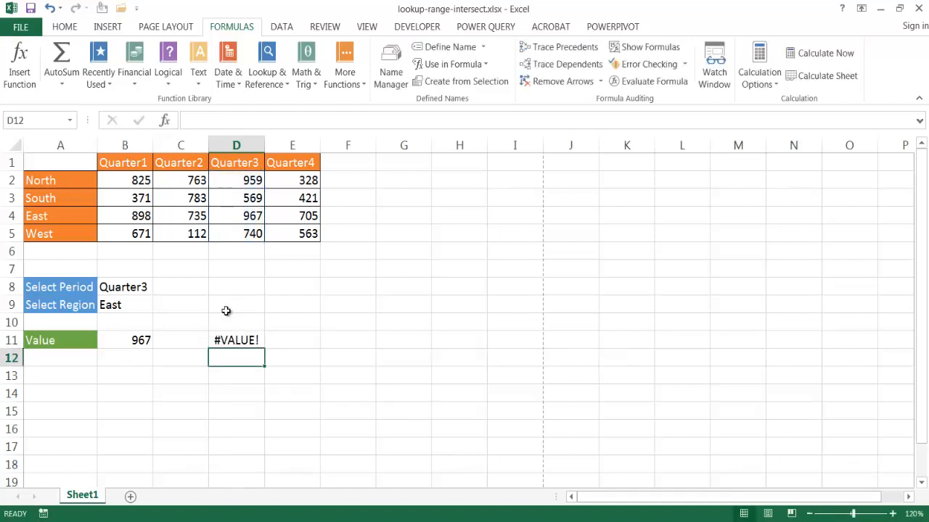
{"action": "left_click", "coordinate": [235, 339]}
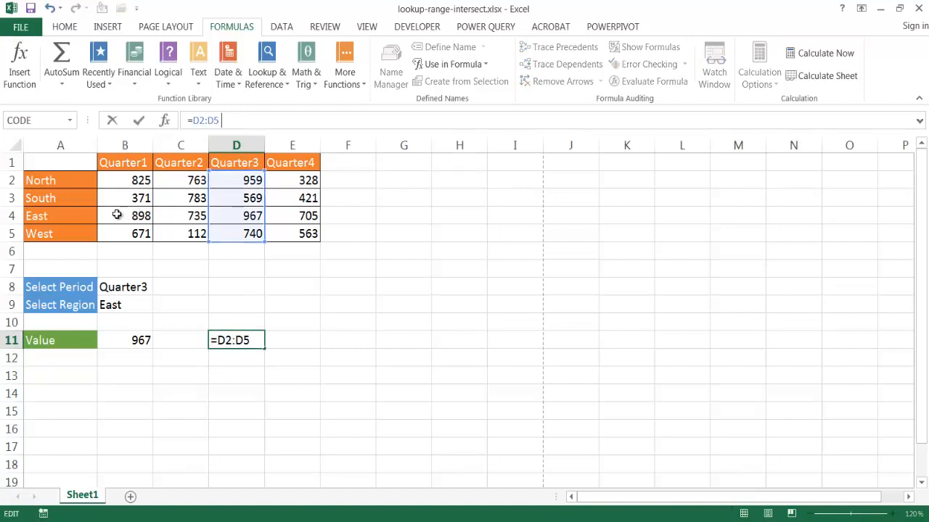
{"action": "mouse_move", "coordinate": [267, 64]}
{"action": "type", "text": " b4:e4"}
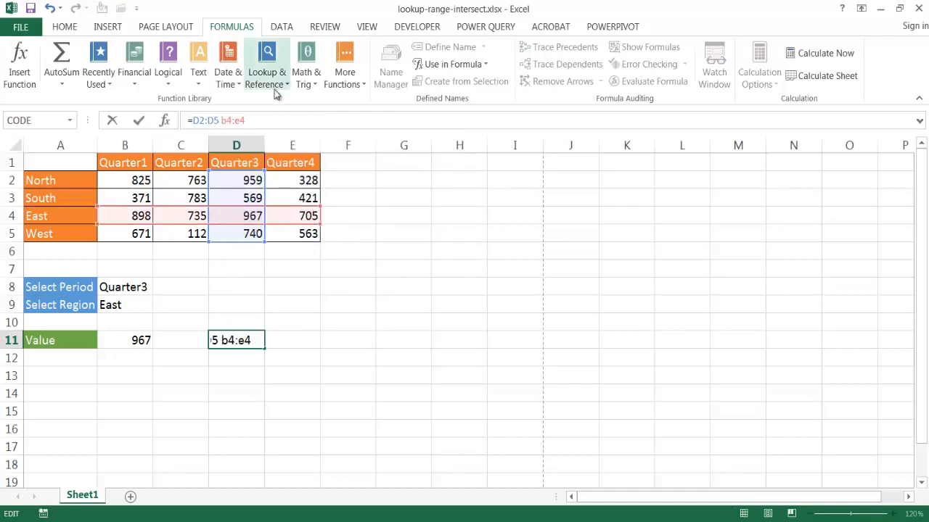
{"action": "key", "text": "Enter"}
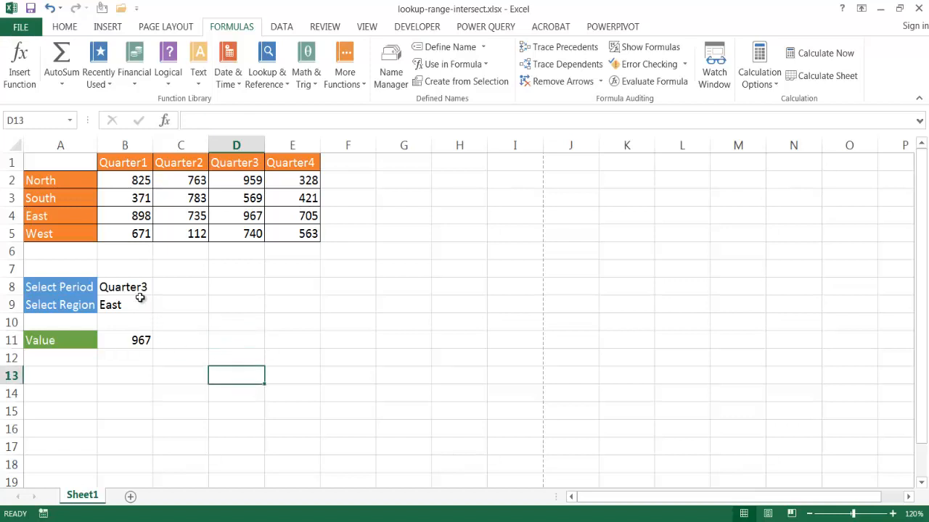
{"action": "left_click", "coordinate": [124, 287]}
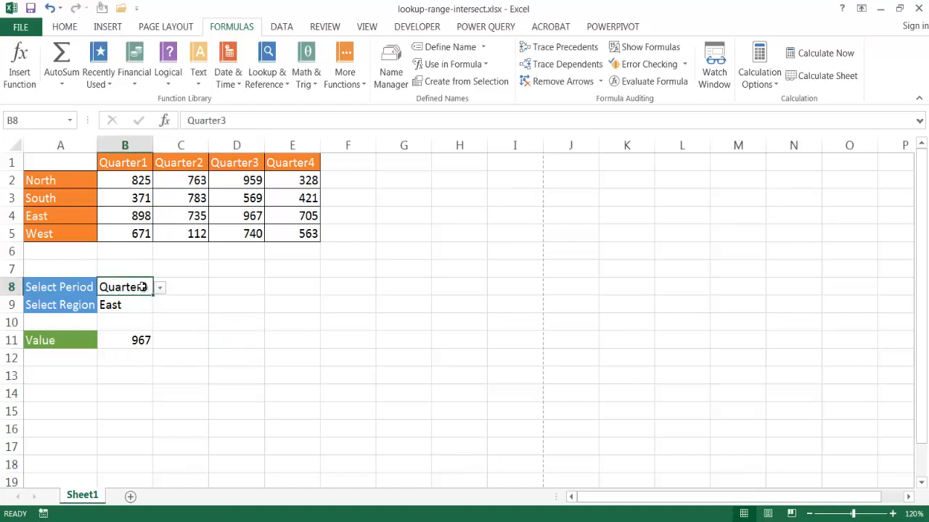
{"action": "left_click", "coordinate": [159, 287]}
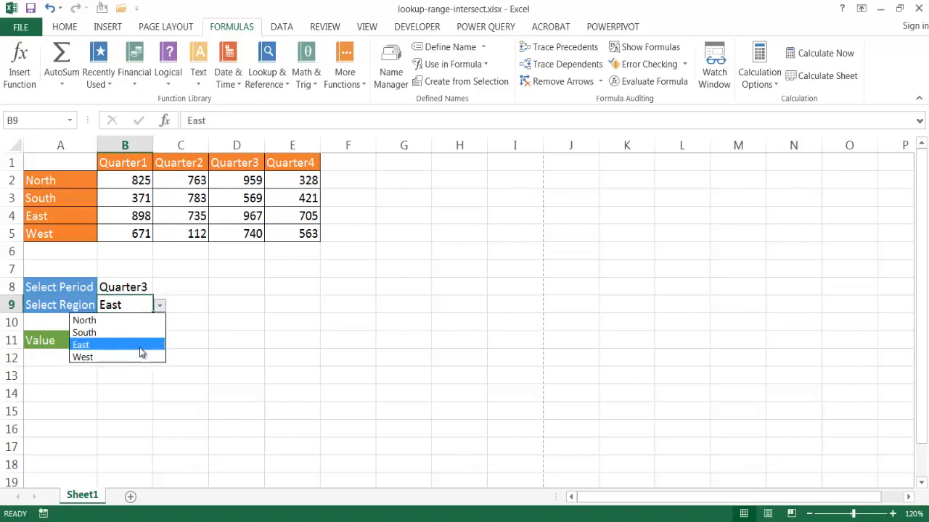
{"action": "left_click", "coordinate": [81, 345]}
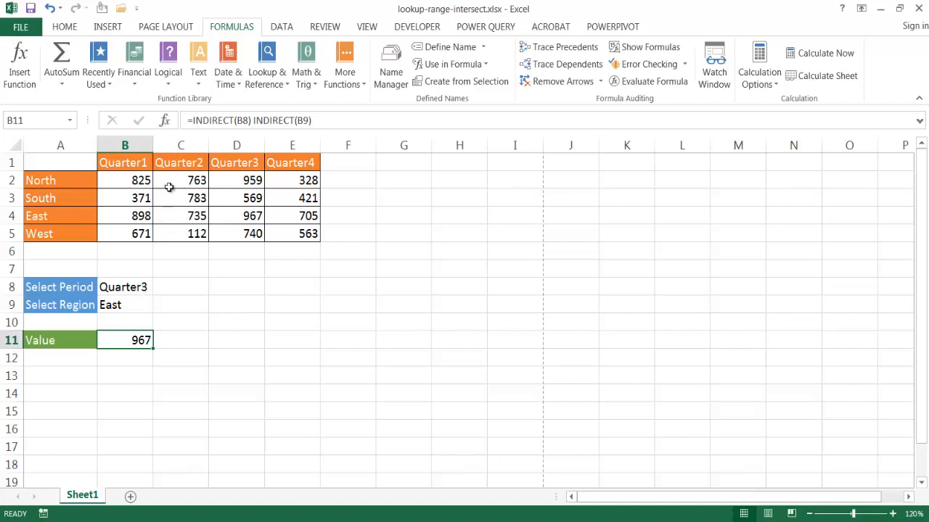
{"action": "left_click", "coordinate": [125, 304]}
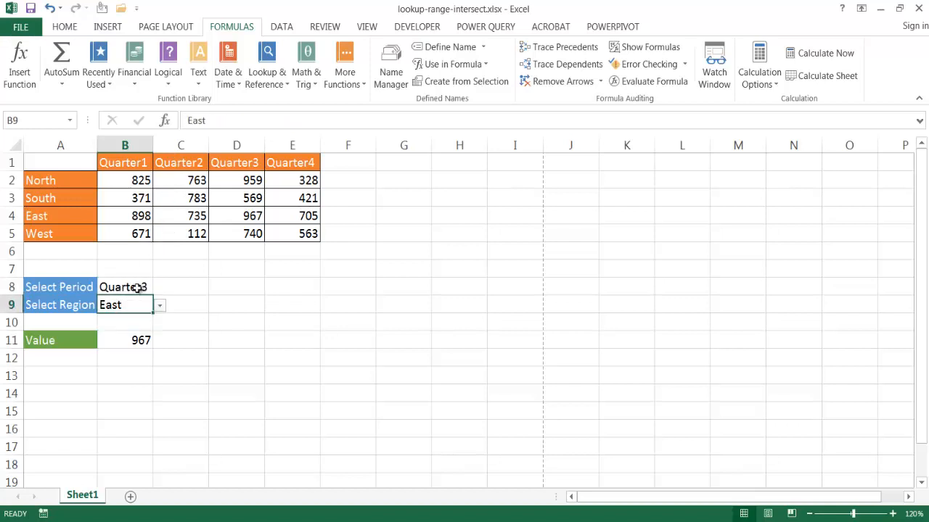
{"action": "left_click", "coordinate": [124, 339]}
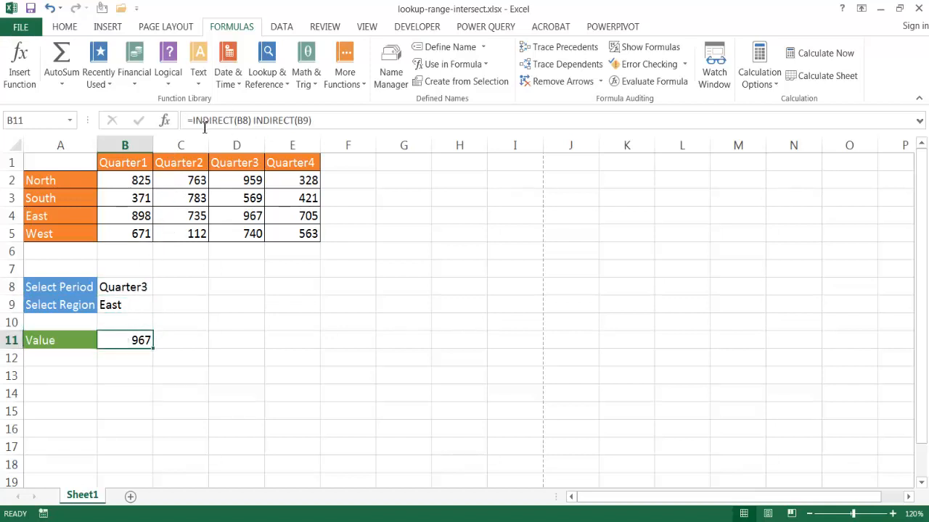
{"action": "mouse_move", "coordinate": [239, 121]}
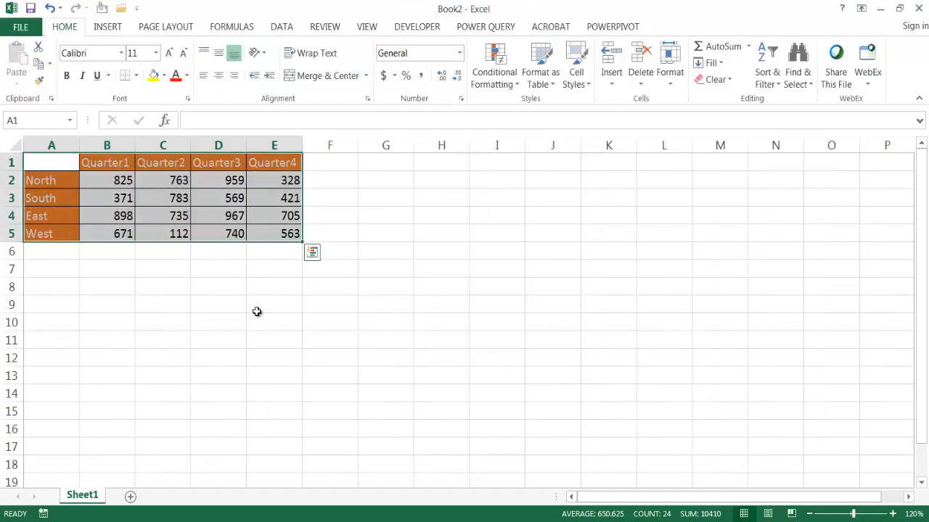
Inspect individual quarter columns and region rows of the sales table
{"action": "left_click", "coordinate": [107, 197]}
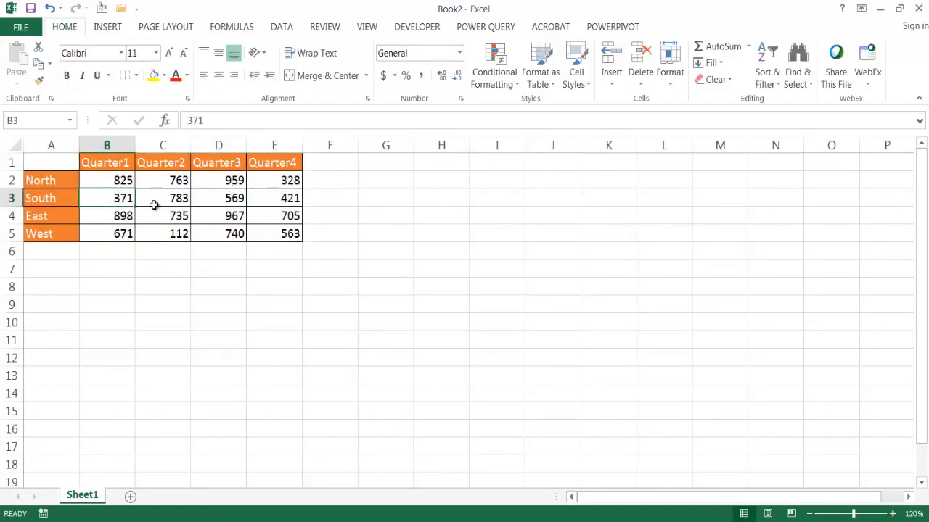
{"action": "left_click", "coordinate": [274, 215]}
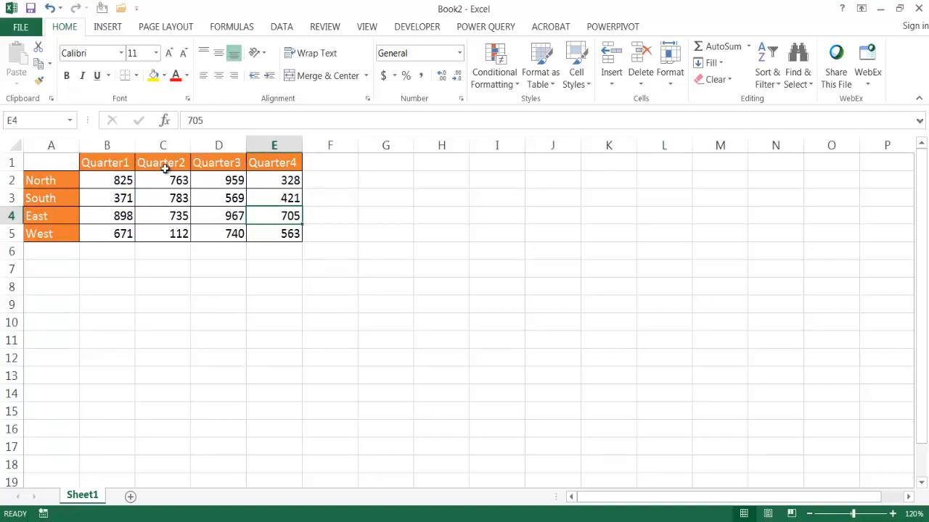
{"action": "mouse_move", "coordinate": [162, 322]}
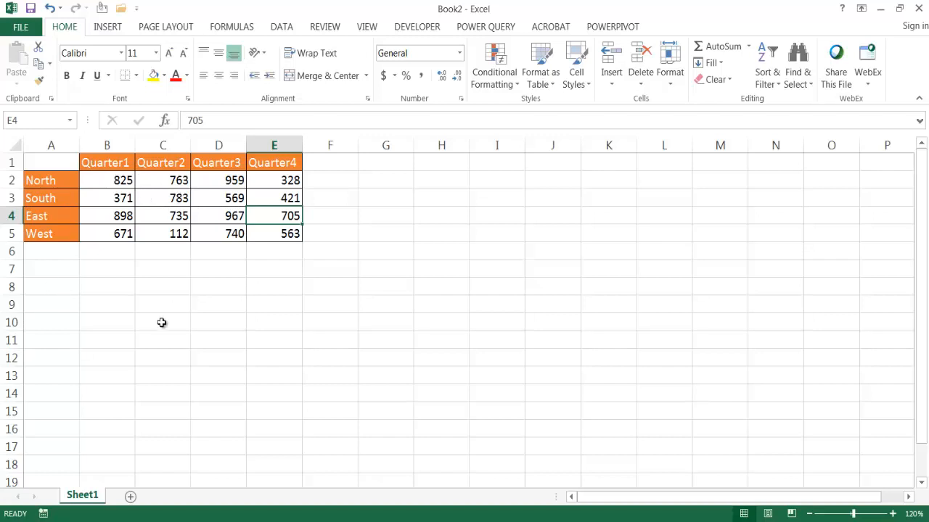
{"action": "mouse_move", "coordinate": [192, 346]}
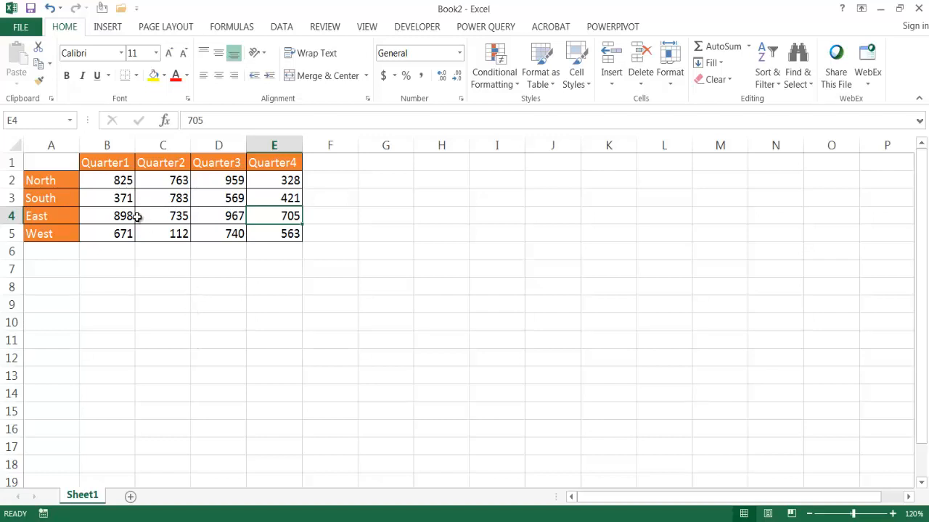
{"action": "left_click_drag", "start_coordinate": [107, 180], "coordinate": [108, 233]}
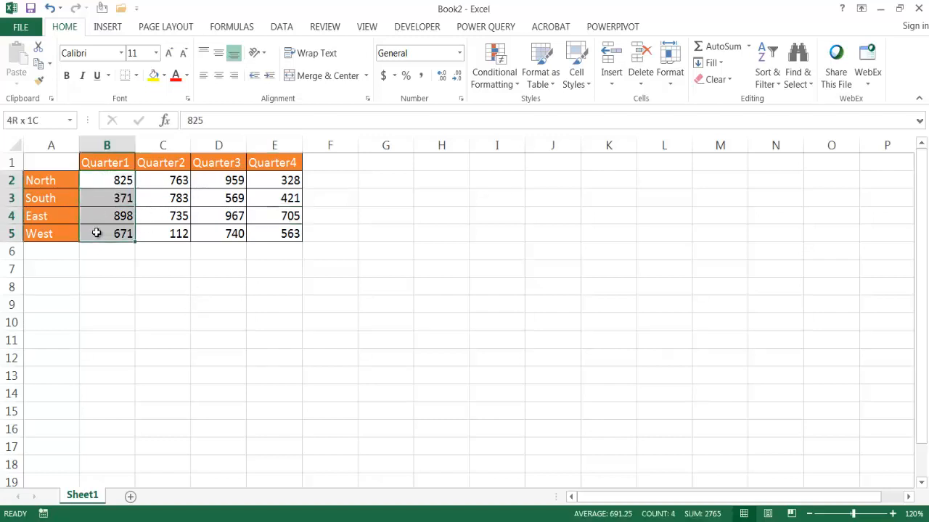
{"action": "left_click", "coordinate": [107, 180]}
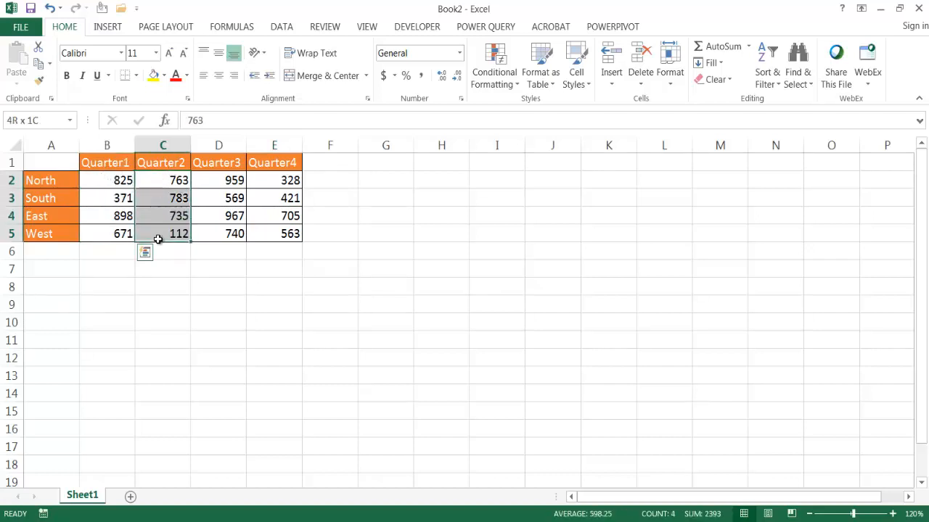
{"action": "left_click", "coordinate": [218, 180]}
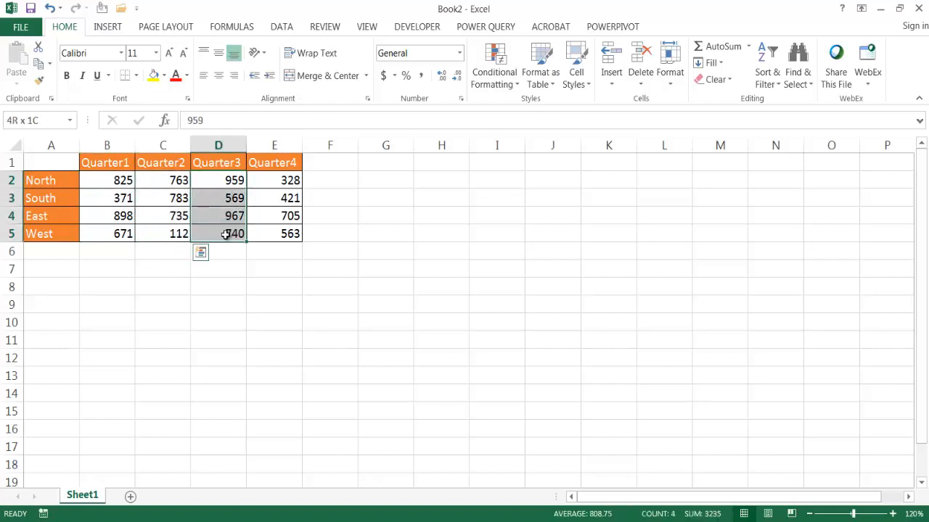
{"action": "left_click", "coordinate": [275, 180]}
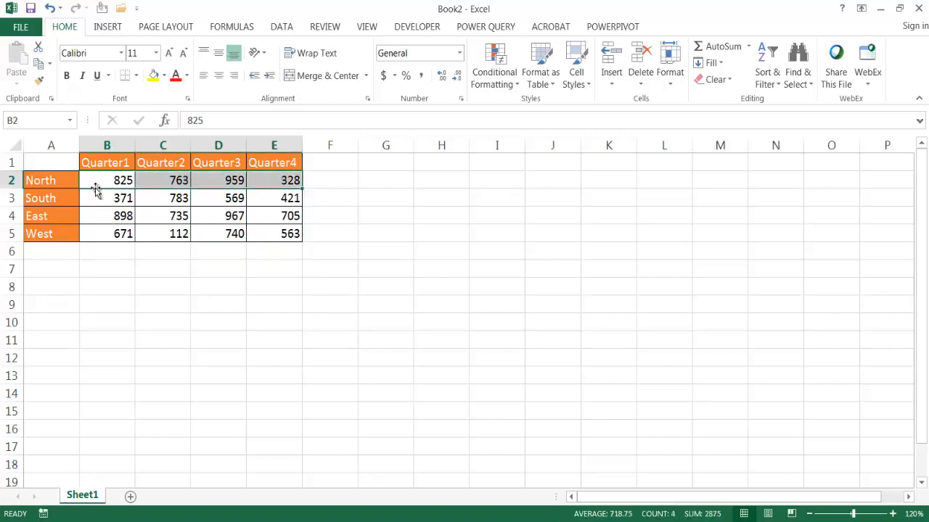
{"action": "mouse_move", "coordinate": [104, 194]}
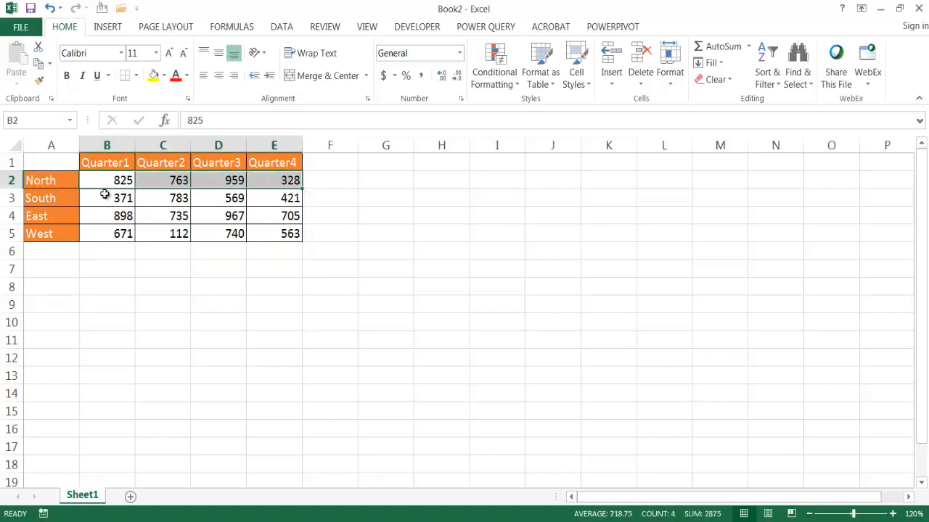
{"action": "left_click", "coordinate": [107, 197]}
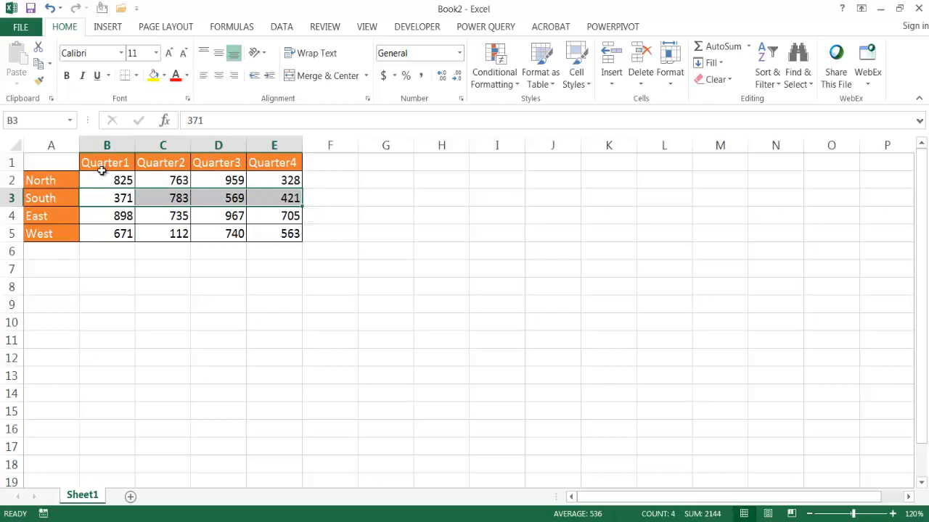
{"action": "mouse_move", "coordinate": [58, 197]}
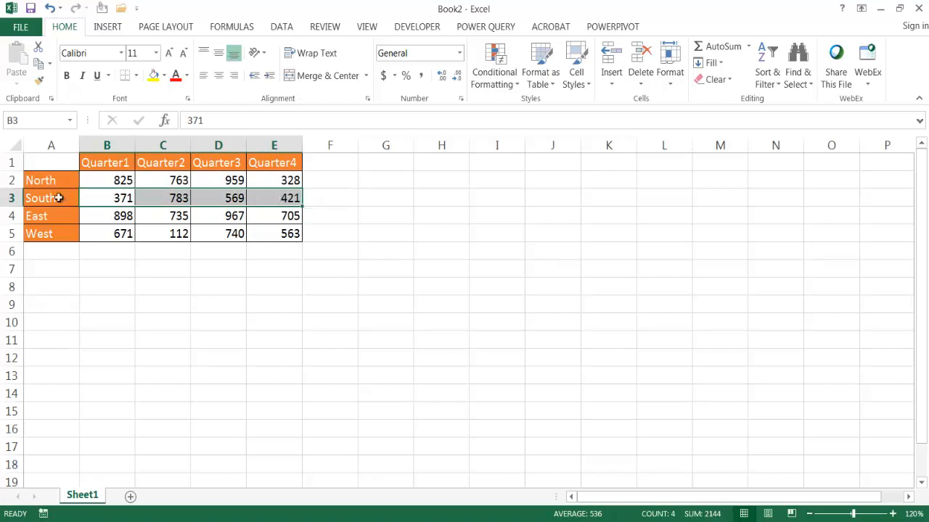
Select the whole table A1:E5 including headers, ready for the Formulas naming tools
{"action": "left_click", "coordinate": [163, 286]}
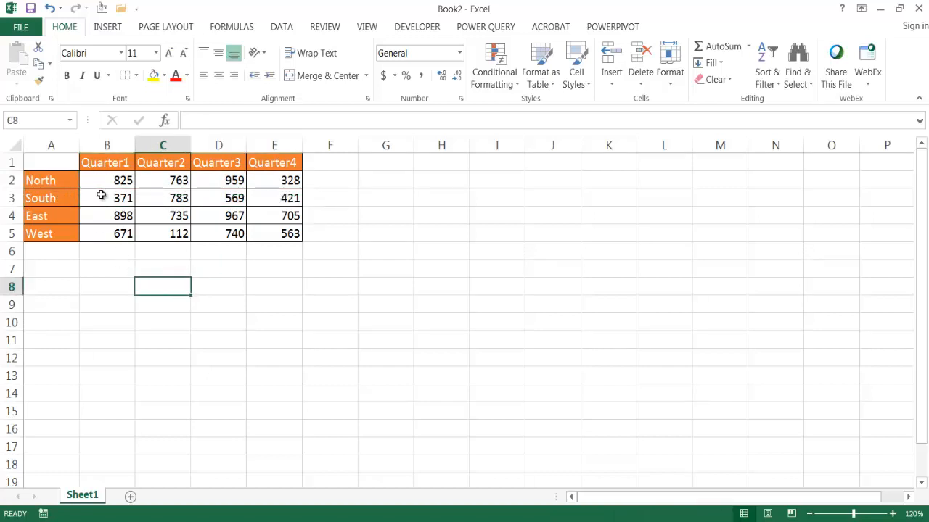
{"action": "left_click_drag", "start_coordinate": [50, 163], "coordinate": [273, 232]}
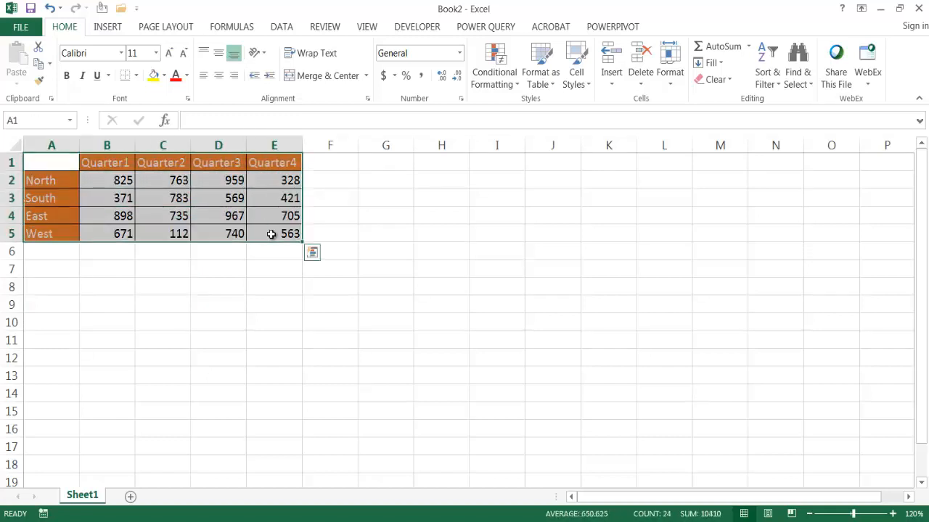
{"action": "left_click", "coordinate": [232, 26]}
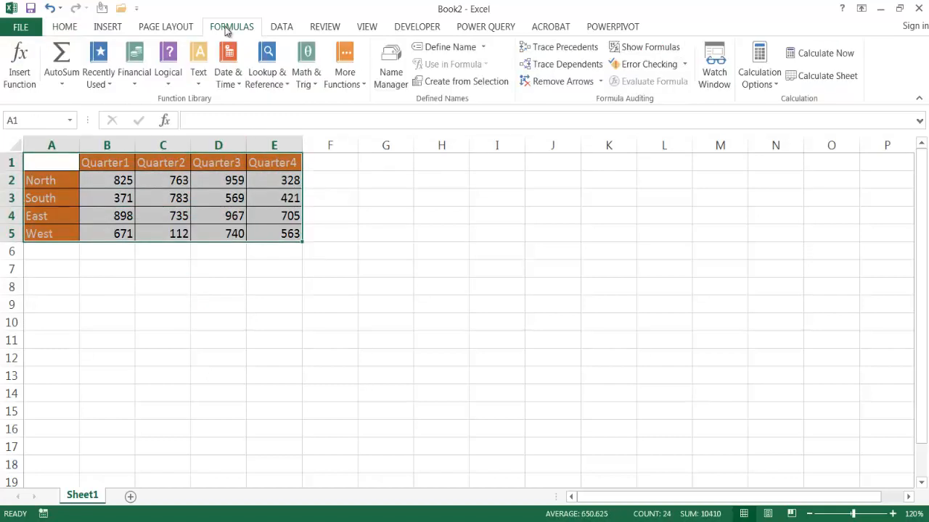
{"action": "mouse_move", "coordinate": [462, 82]}
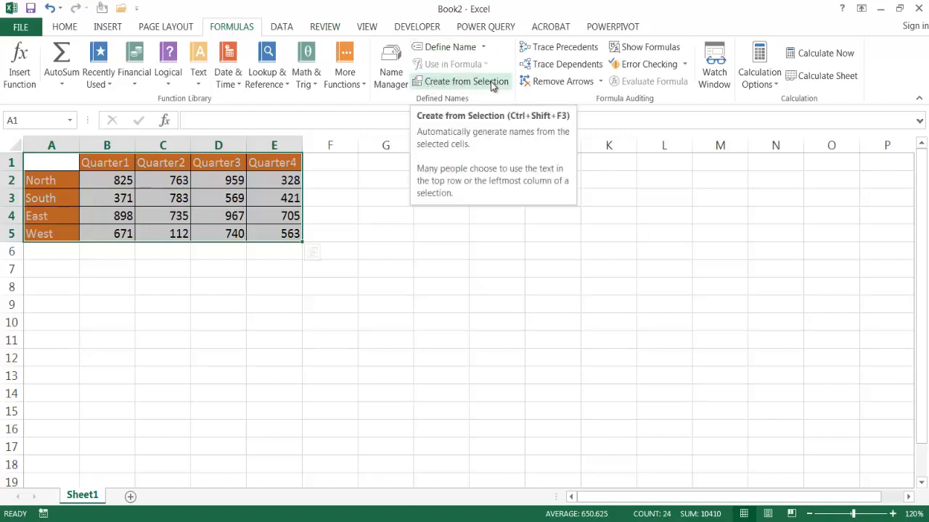
{"action": "mouse_move", "coordinate": [496, 94]}
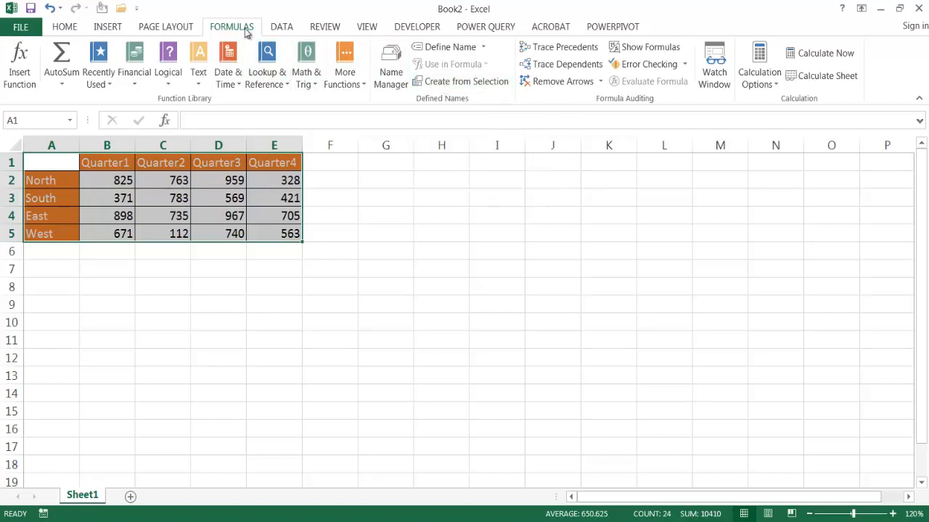
Create names from the selection using the Top row and Left column labels
{"action": "left_click", "coordinate": [465, 81]}
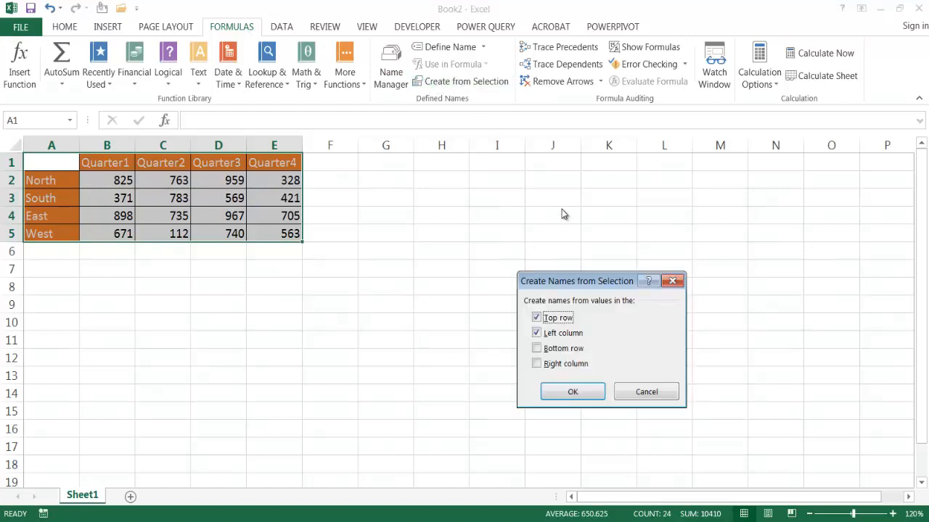
{"action": "mouse_move", "coordinate": [542, 304]}
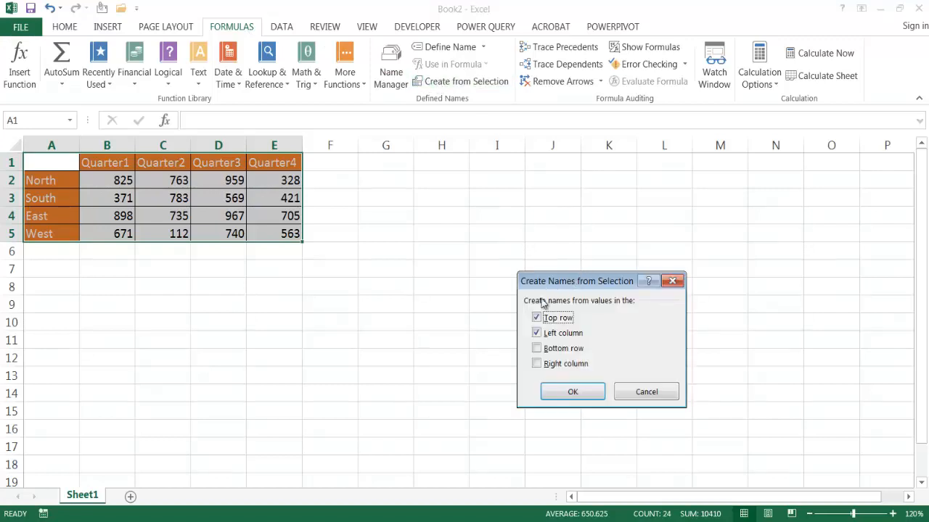
{"action": "mouse_move", "coordinate": [615, 316]}
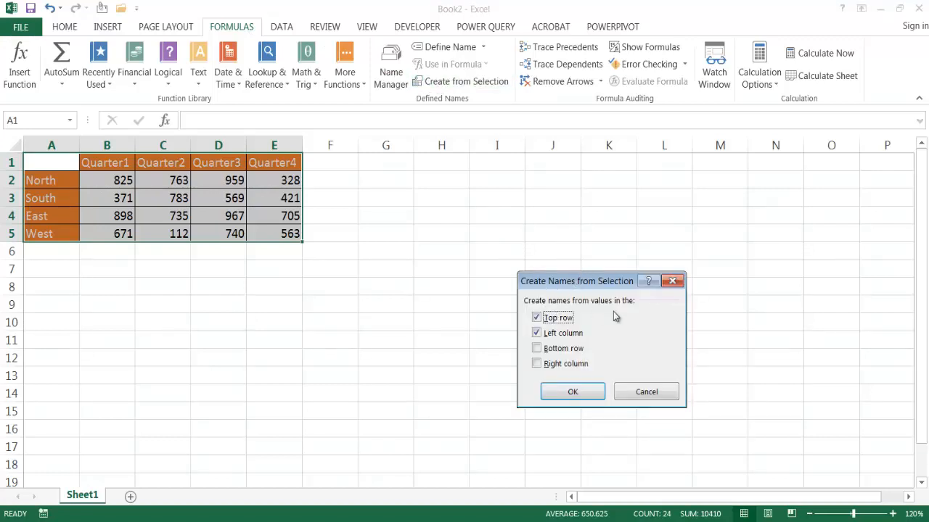
{"action": "mouse_move", "coordinate": [58, 162]}
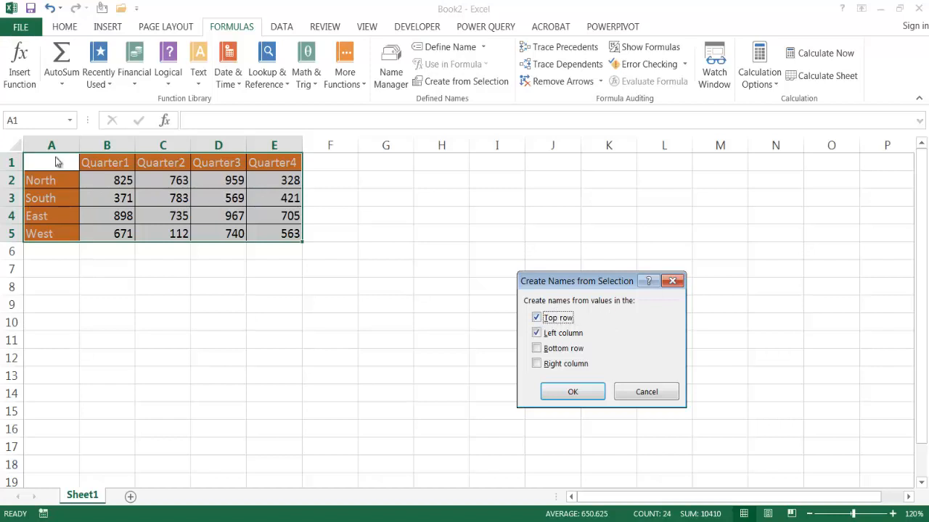
{"action": "left_click", "coordinate": [537, 318]}
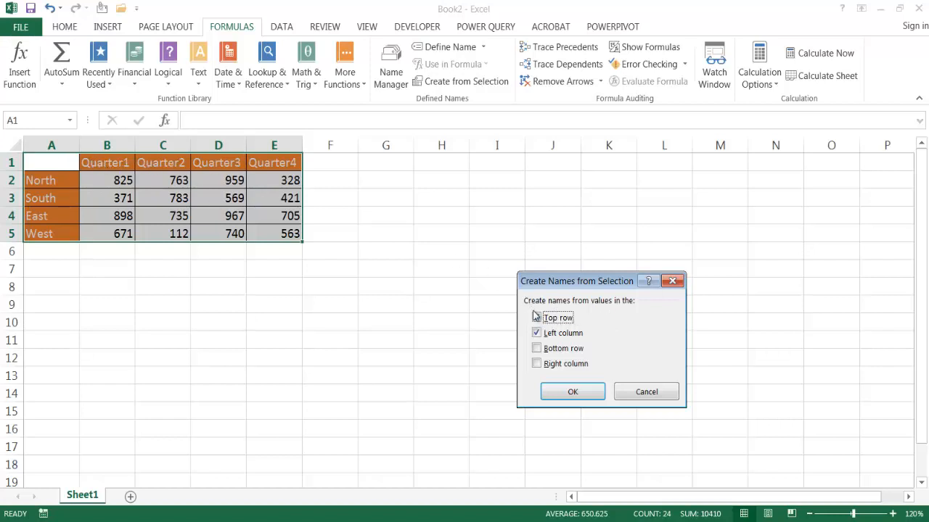
{"action": "left_click", "coordinate": [536, 317]}
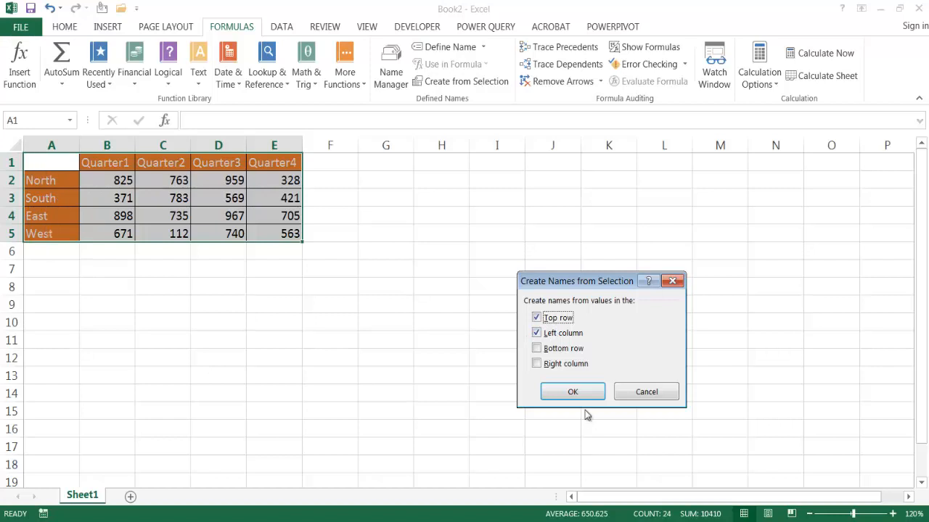
{"action": "left_click", "coordinate": [571, 391]}
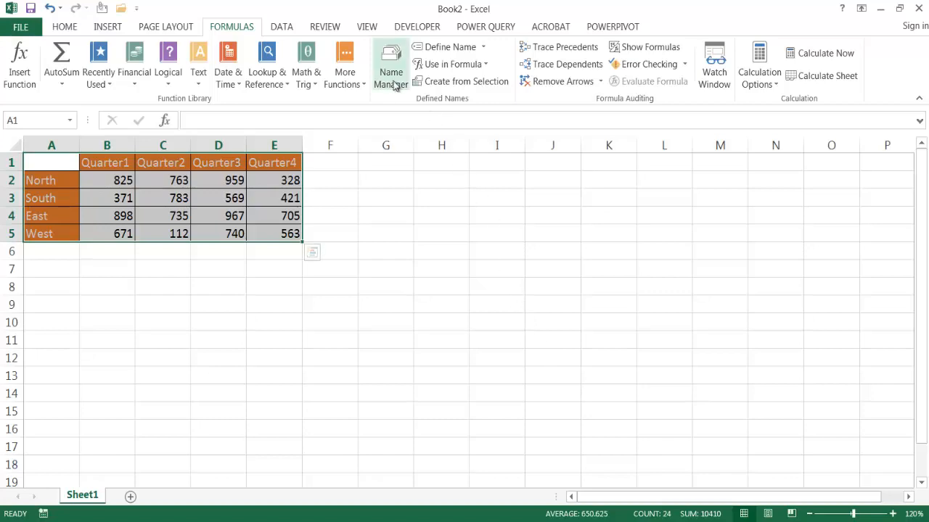
{"action": "left_click", "coordinate": [390, 65]}
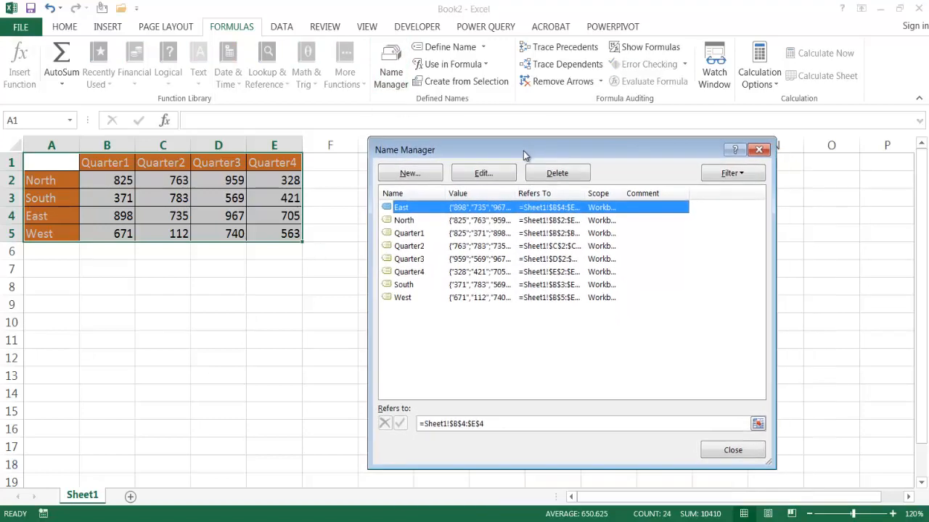
{"action": "mouse_move", "coordinate": [457, 221]}
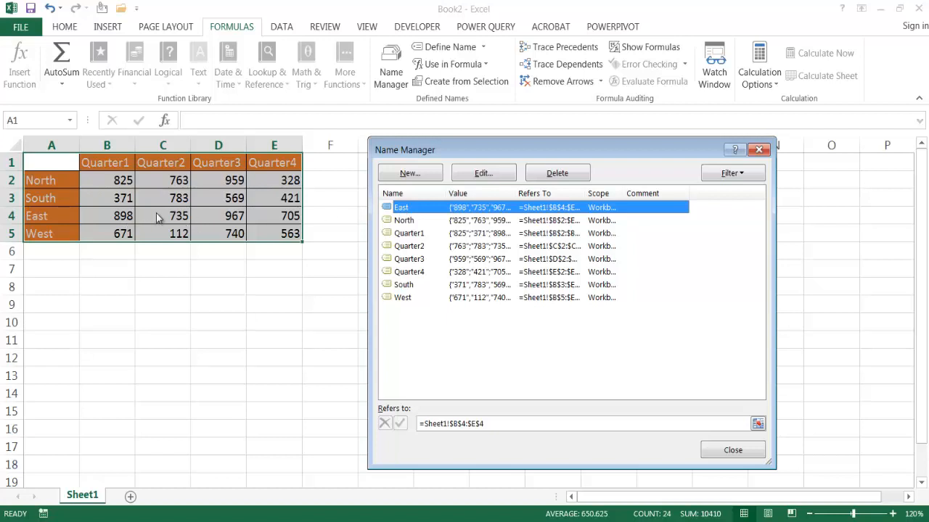
{"action": "mouse_move", "coordinate": [243, 223]}
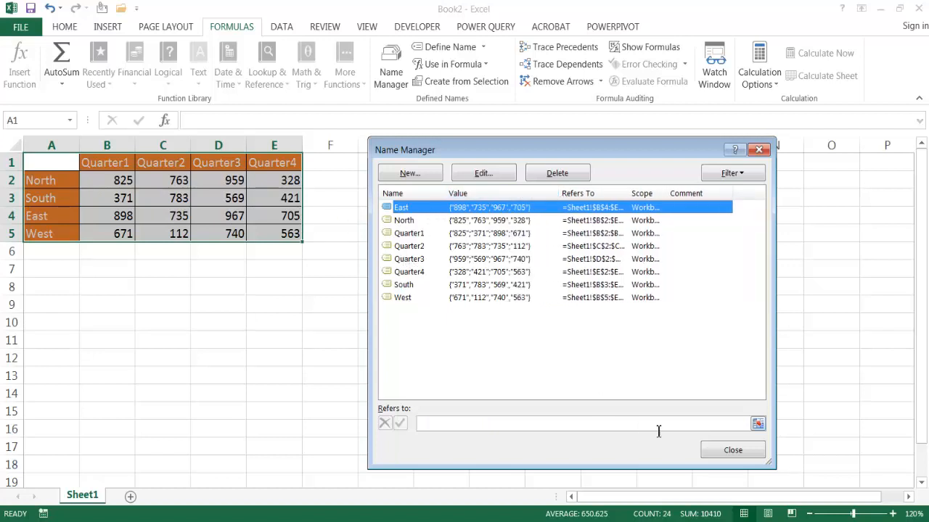
{"action": "left_click", "coordinate": [731, 450]}
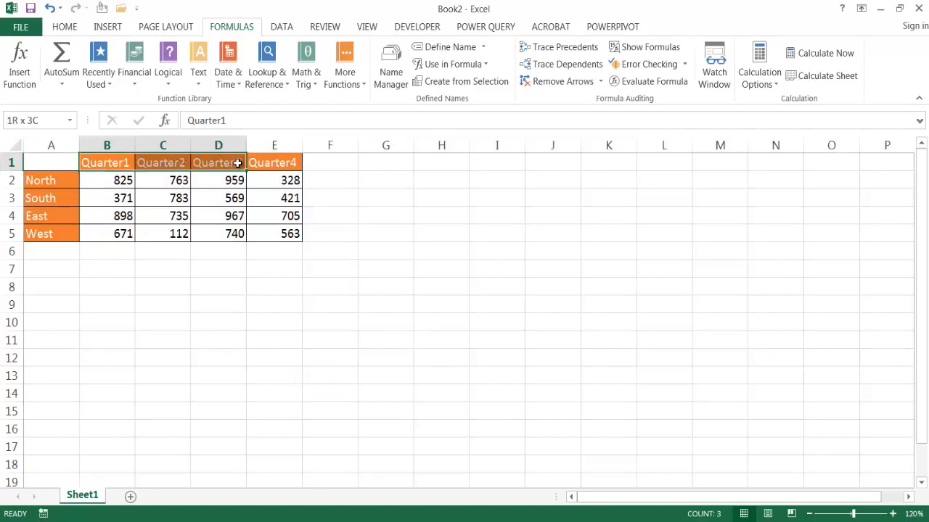
Name the Quarter1–Quarter4 header cells 'period' via the Name Box
{"action": "left_click", "coordinate": [273, 163]}
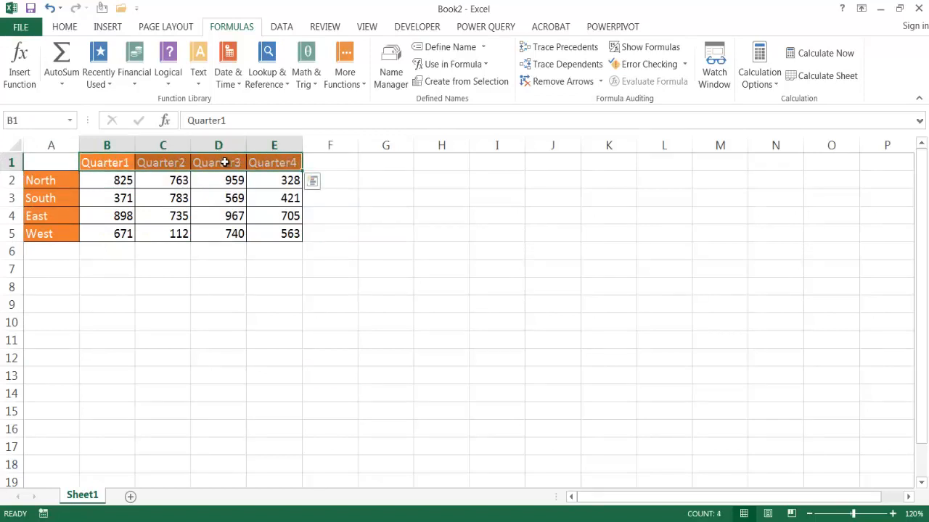
{"action": "left_click_drag", "start_coordinate": [51, 180], "coordinate": [51, 232]}
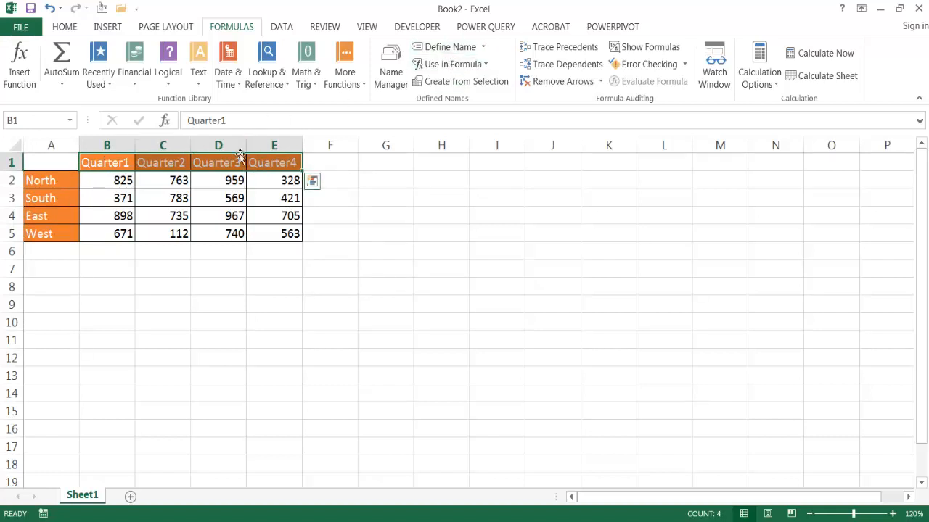
{"action": "mouse_move", "coordinate": [29, 121]}
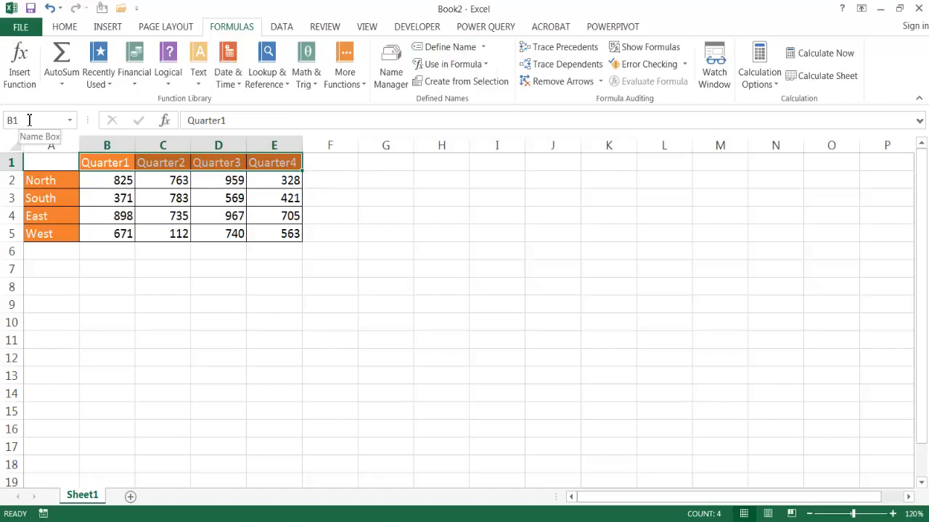
{"action": "left_click", "coordinate": [12, 121]}
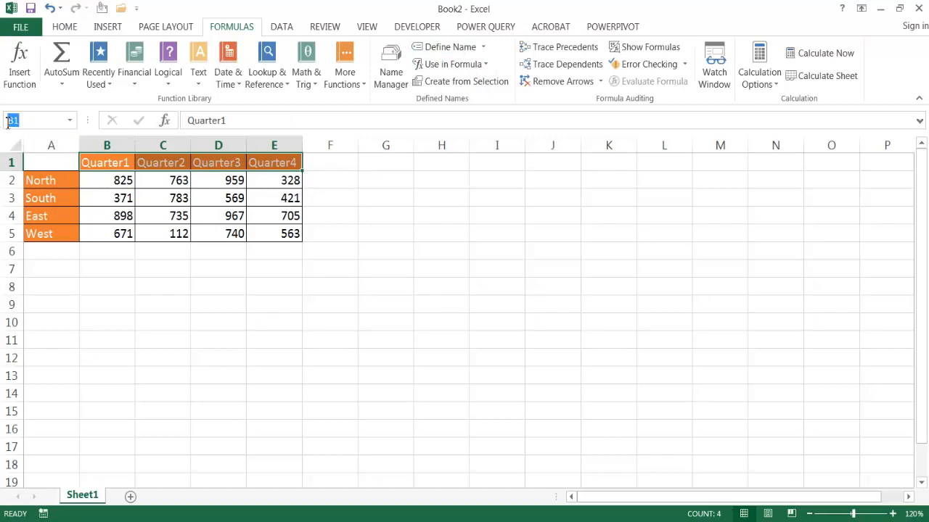
{"action": "type", "text": "period"}
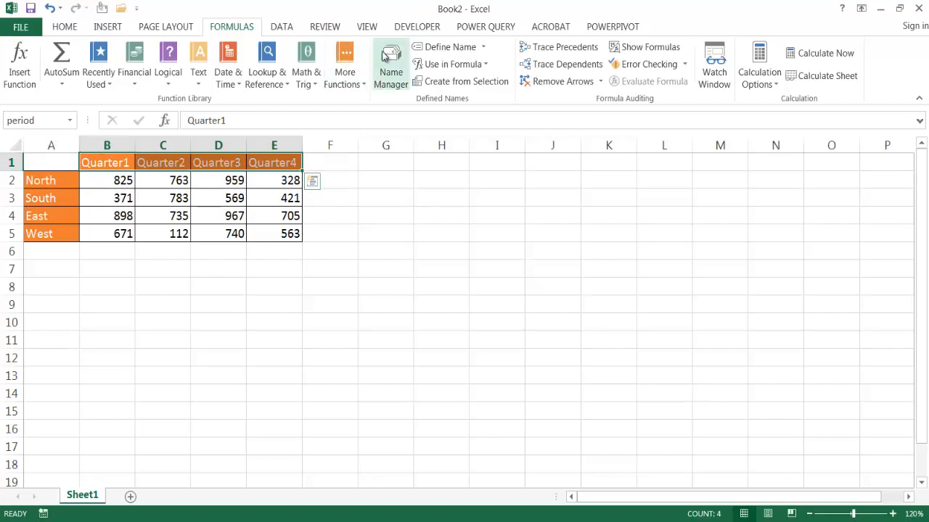
Review the defined names in Name Manager, confirming period is listed, then close it
{"action": "left_click", "coordinate": [391, 66]}
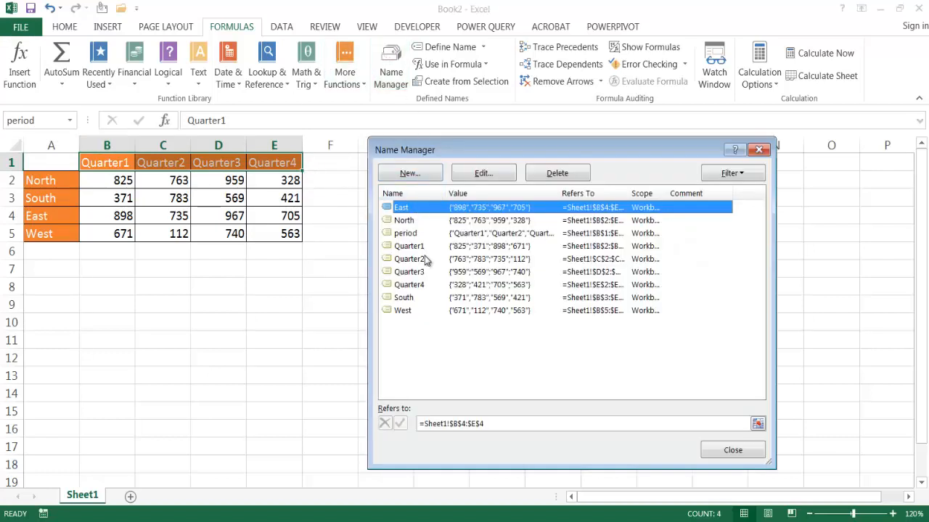
{"action": "mouse_move", "coordinate": [464, 239]}
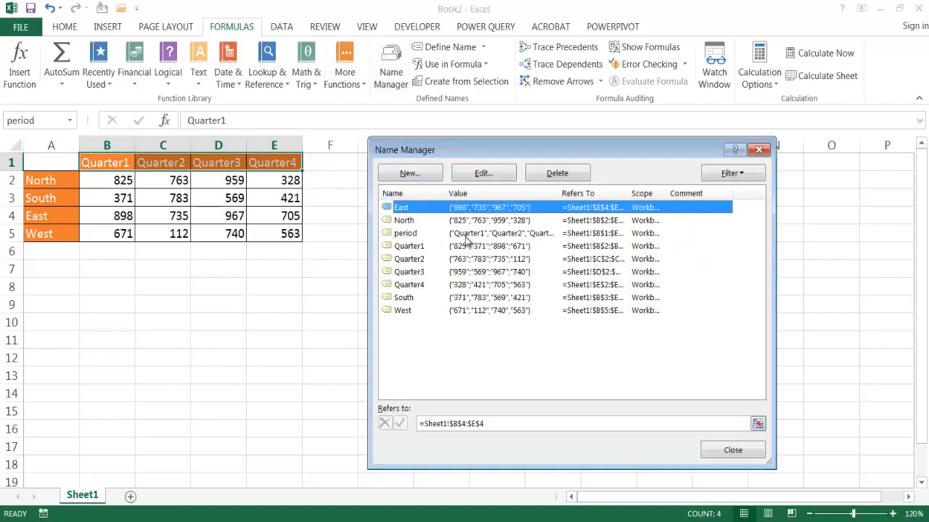
{"action": "mouse_move", "coordinate": [540, 221]}
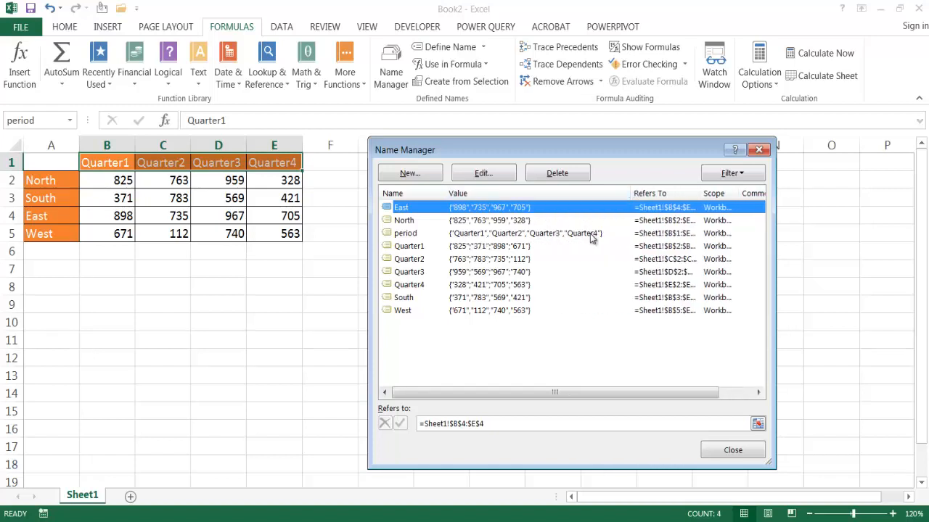
{"action": "left_click", "coordinate": [731, 450]}
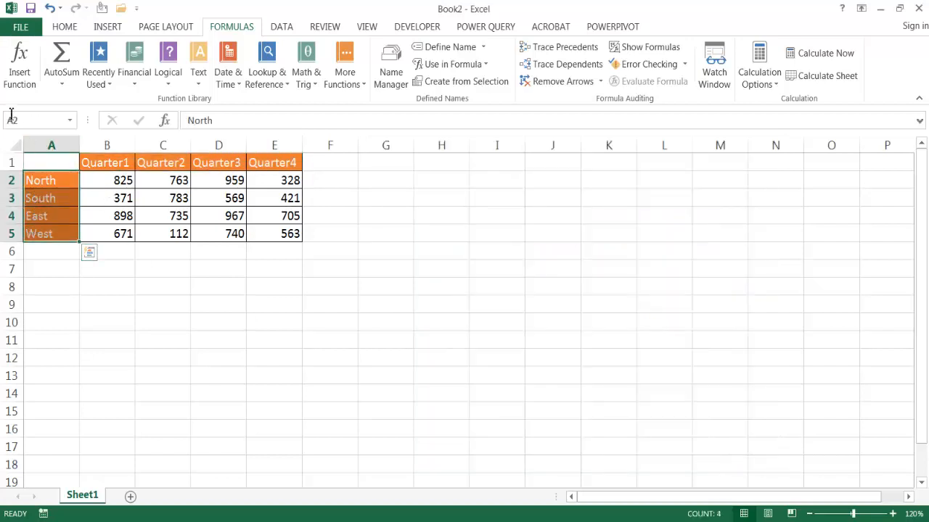
Begin entering the name 'region' for the selected North–West labels
{"action": "type", "text": "region"}
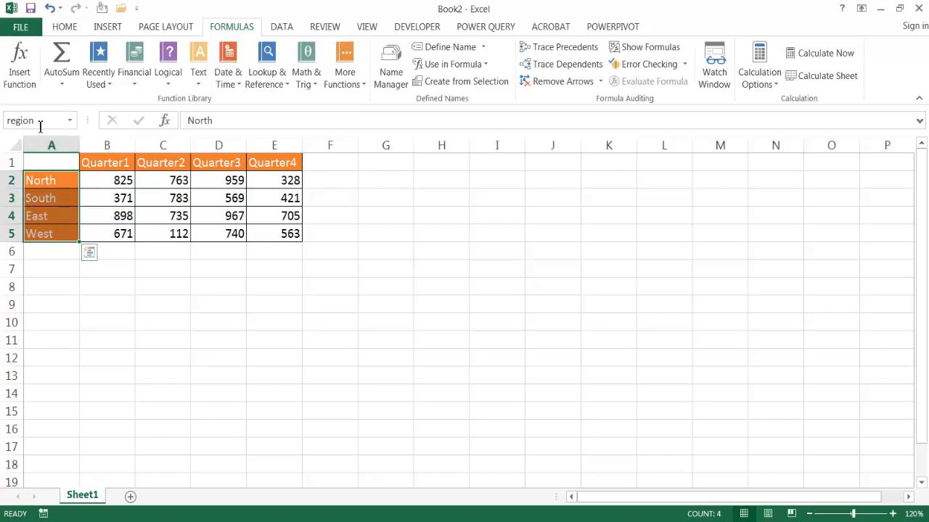
{"action": "mouse_move", "coordinate": [58, 288]}
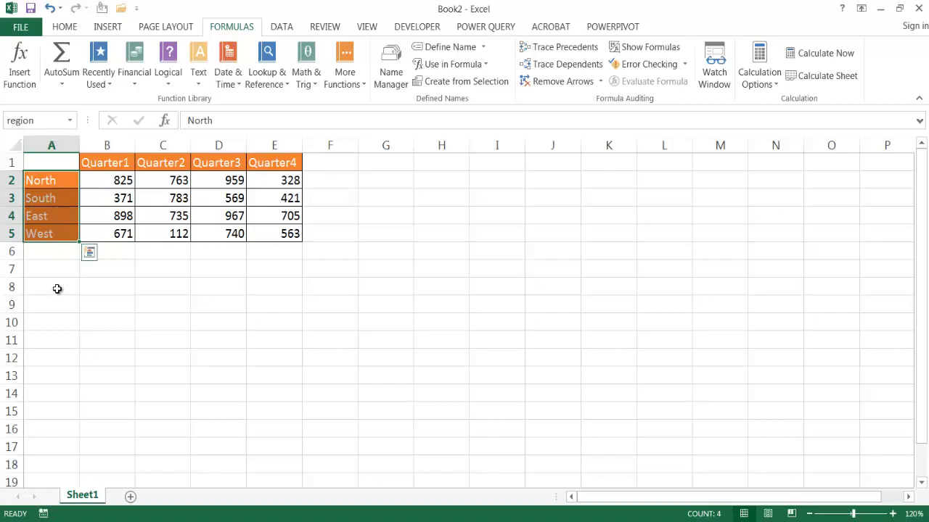
Enter the labels Region in A8 and Period in A9 and shade them blue
{"action": "left_click", "coordinate": [51, 286]}
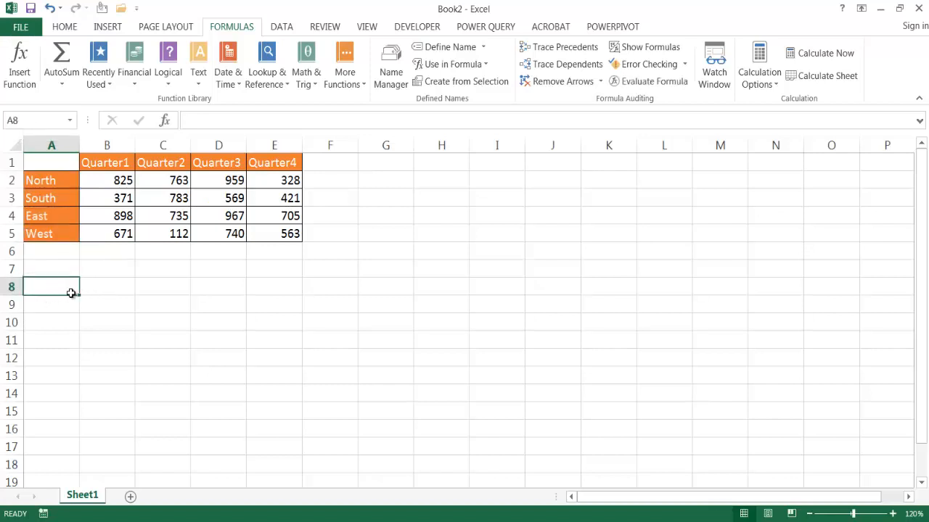
{"action": "left_click", "coordinate": [108, 285]}
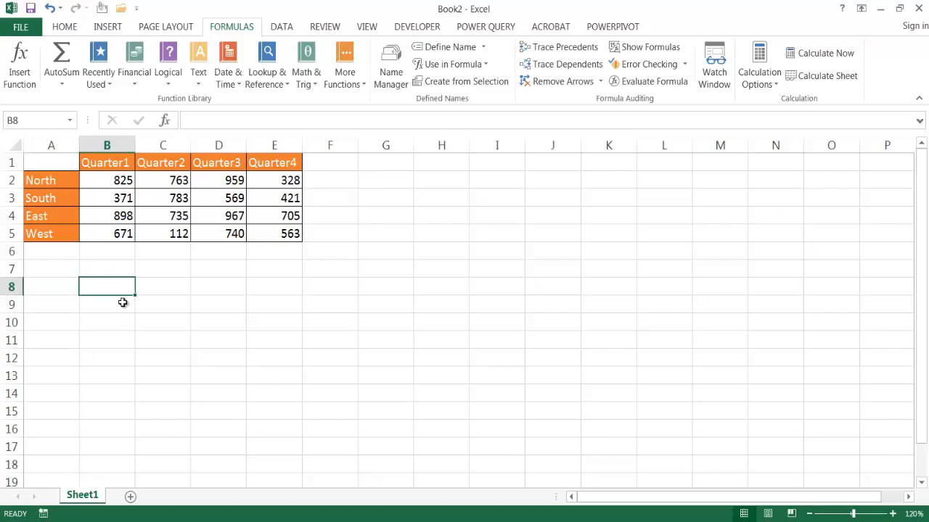
{"action": "left_click", "coordinate": [51, 287]}
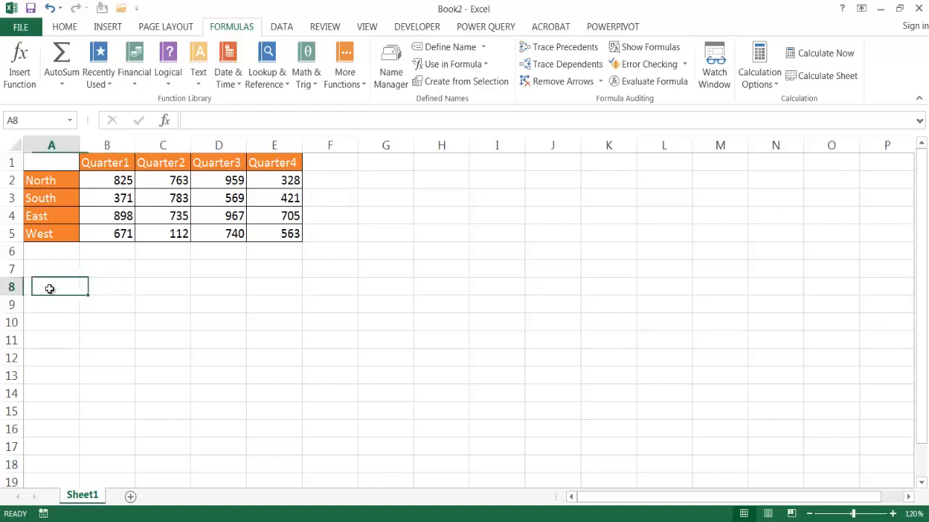
{"action": "type", "text": "RE"}
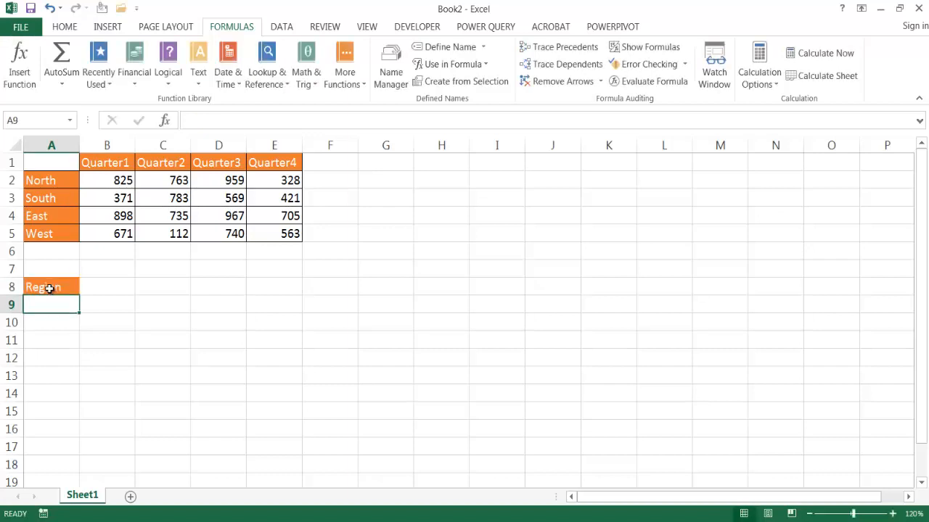
{"action": "type", "text": "Period"}
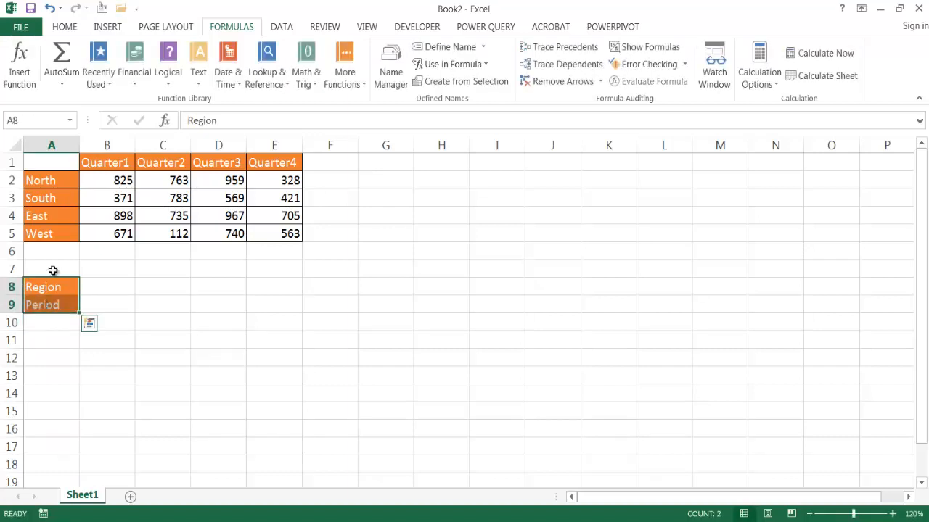
{"action": "left_click", "coordinate": [576, 65]}
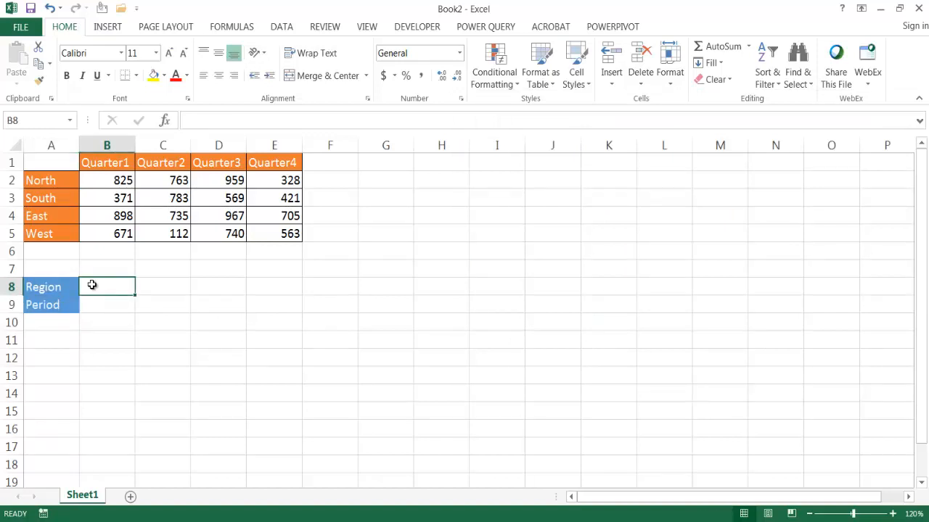
{"action": "left_click", "coordinate": [282, 26]}
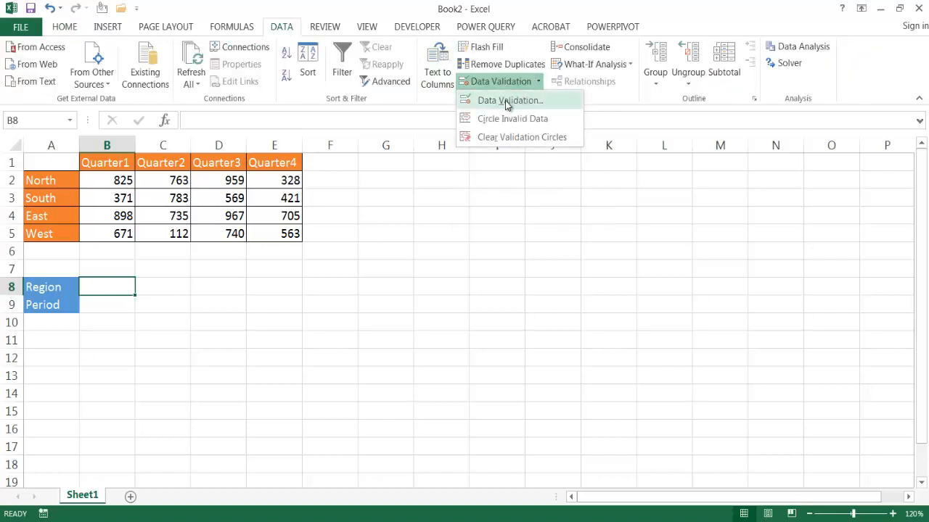
Give B8 a list validation sourced from the 'region' name pasted via F3
{"action": "left_click", "coordinate": [507, 100]}
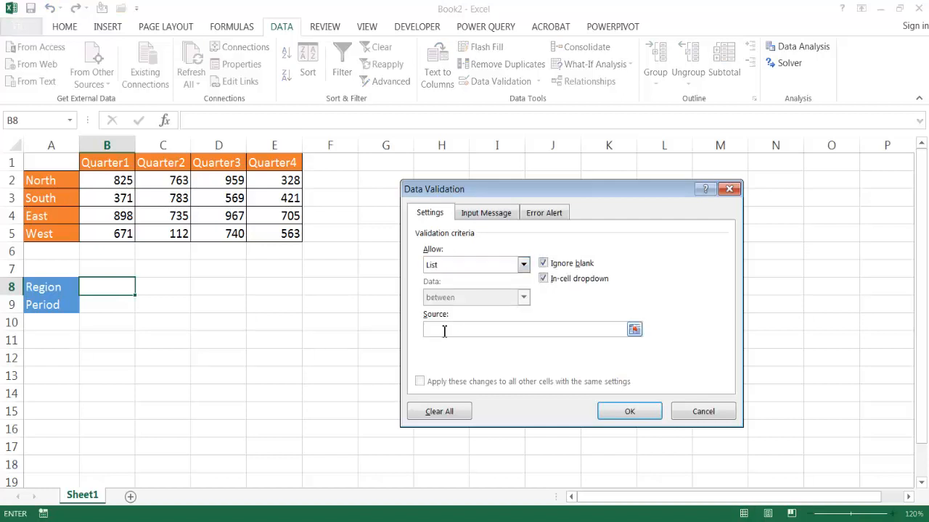
{"action": "left_click", "coordinate": [522, 329]}
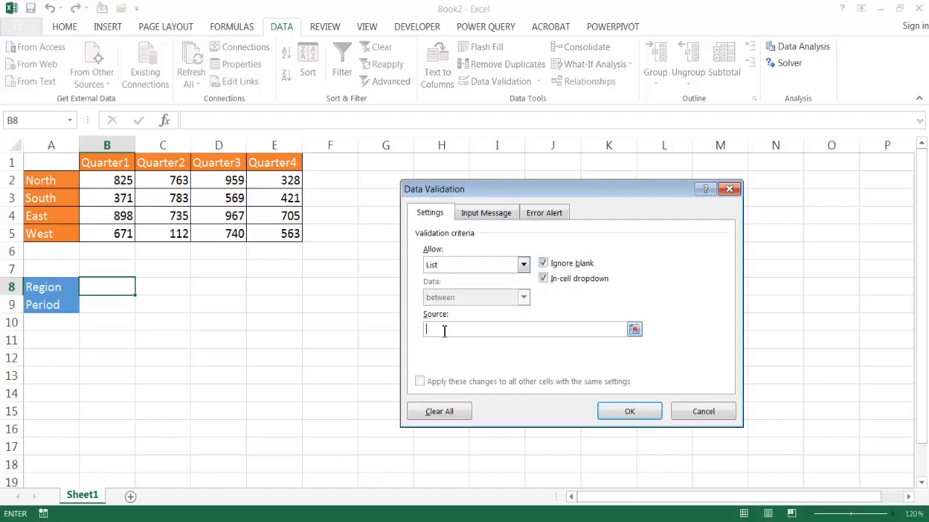
{"action": "mouse_move", "coordinate": [453, 307]}
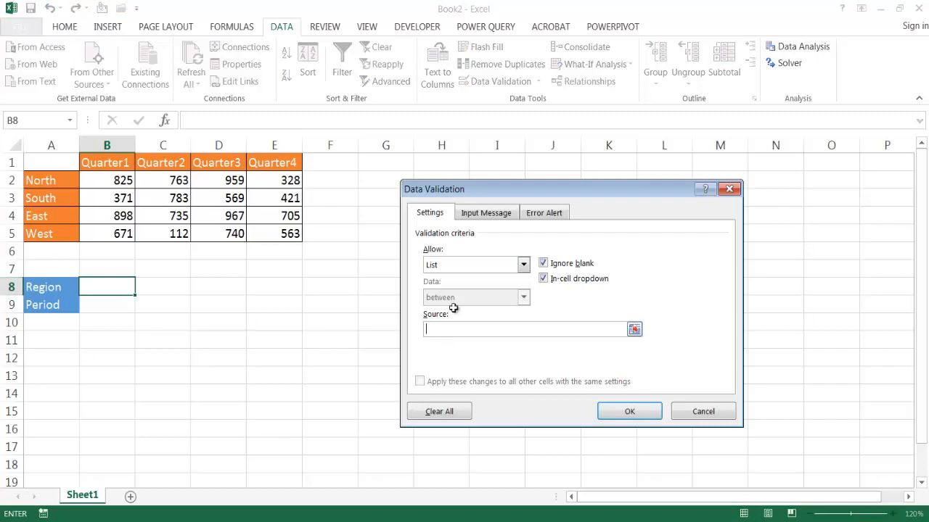
{"action": "mouse_move", "coordinate": [464, 313]}
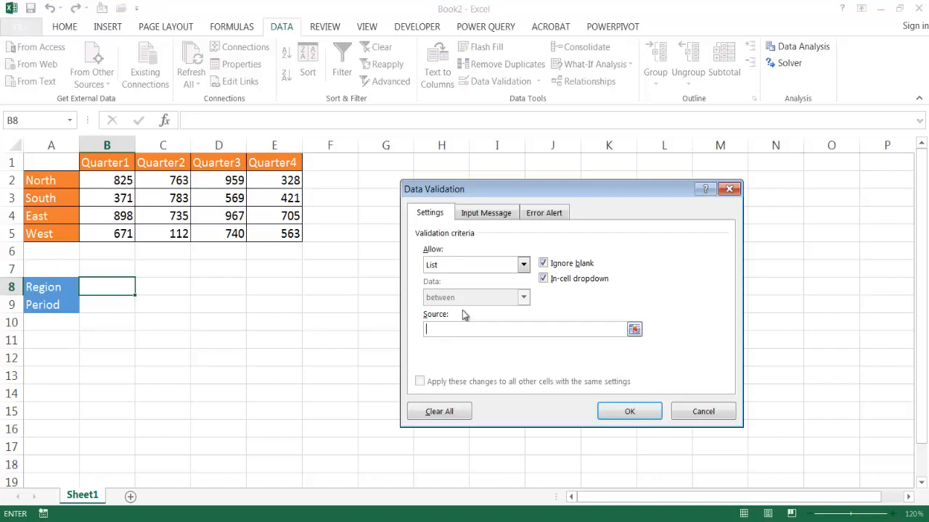
{"action": "key", "text": "f3"}
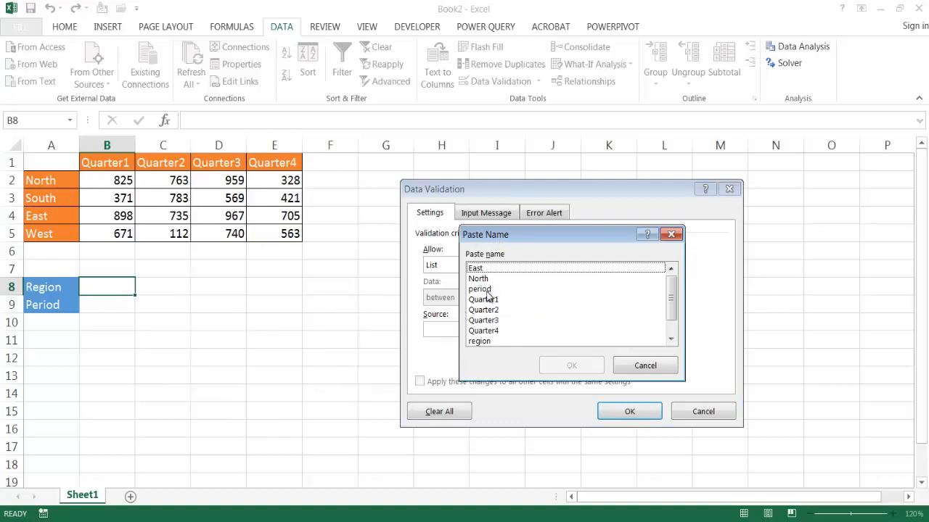
{"action": "left_click", "coordinate": [479, 341]}
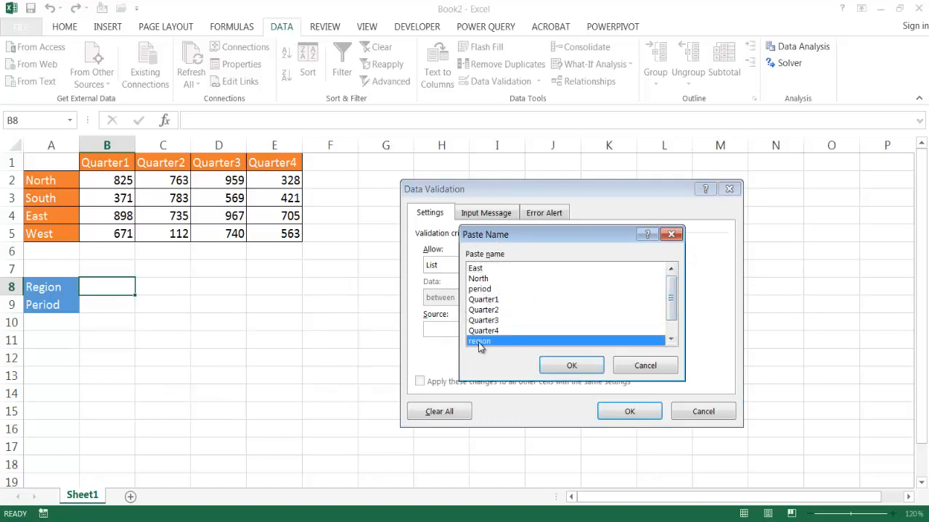
{"action": "left_click", "coordinate": [571, 366]}
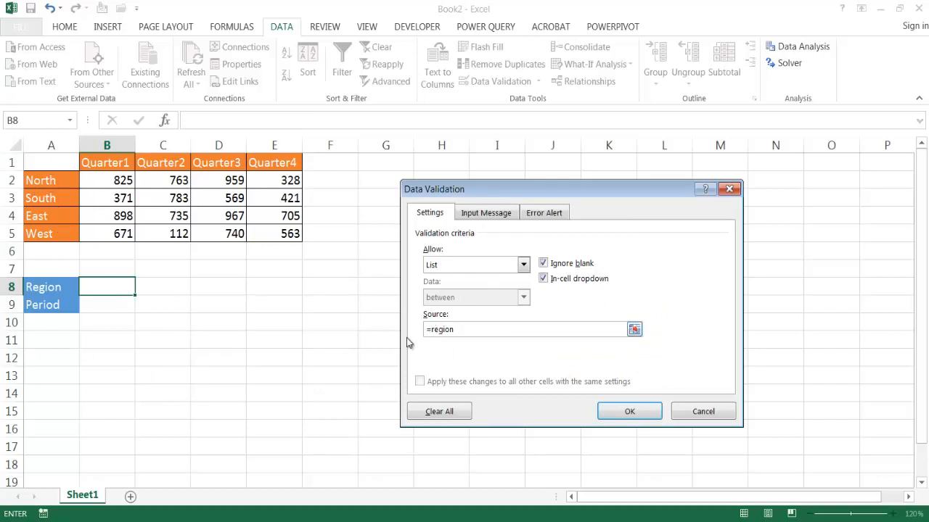
{"action": "left_click", "coordinate": [630, 412]}
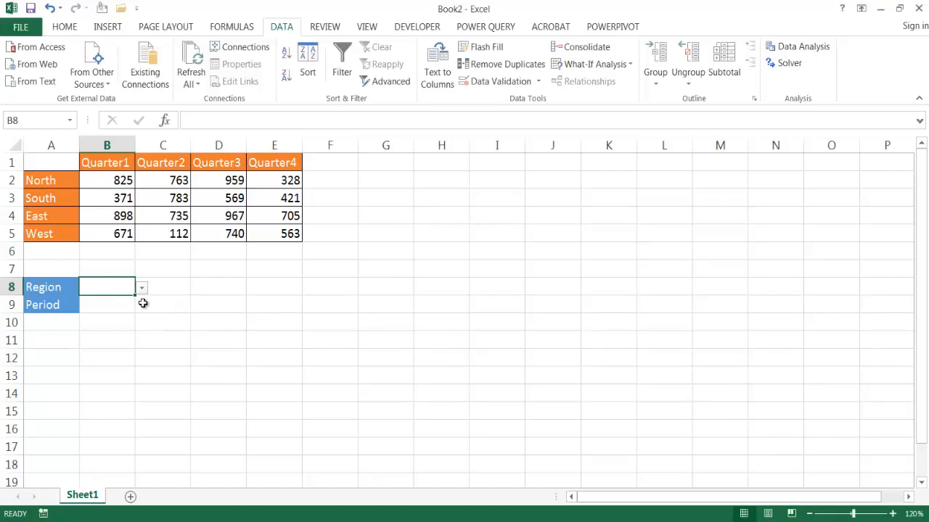
Check B8's dropdown shows the four regions, then move to B9
{"action": "left_click", "coordinate": [142, 287]}
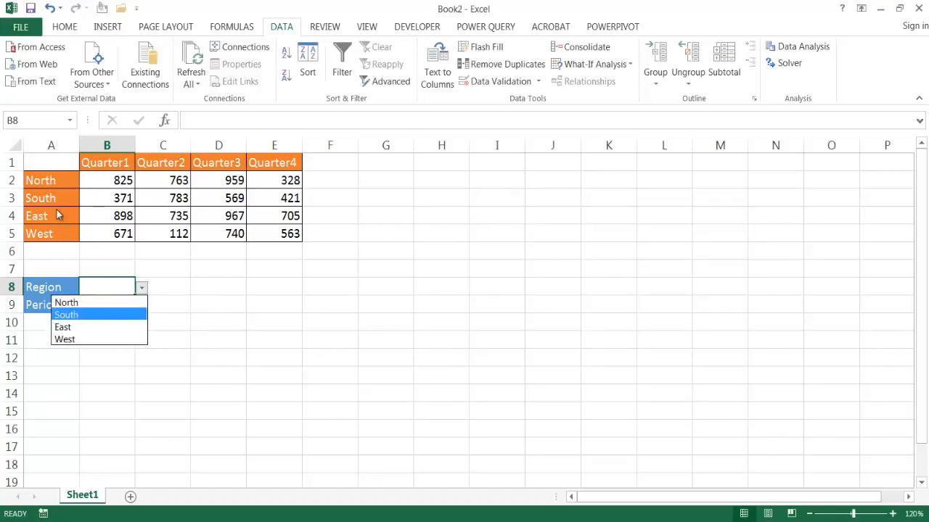
{"action": "mouse_move", "coordinate": [160, 322]}
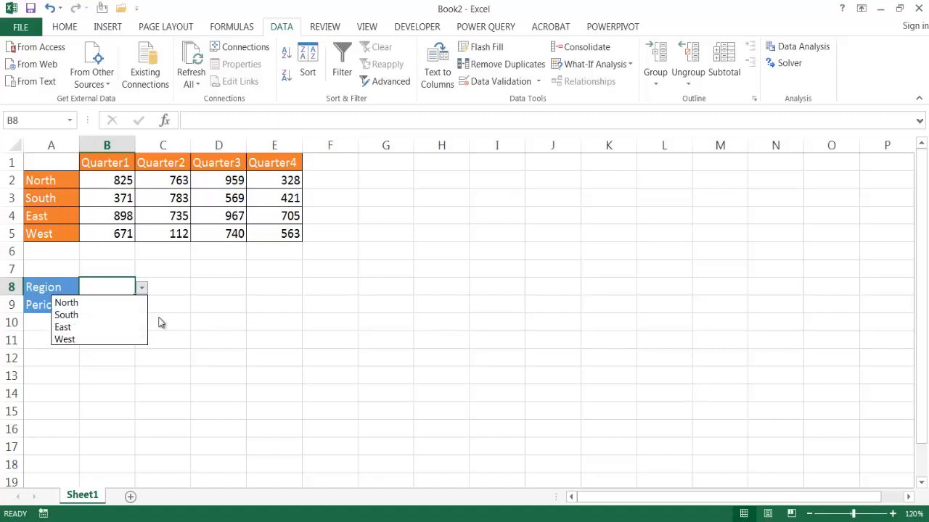
{"action": "left_click", "coordinate": [108, 305]}
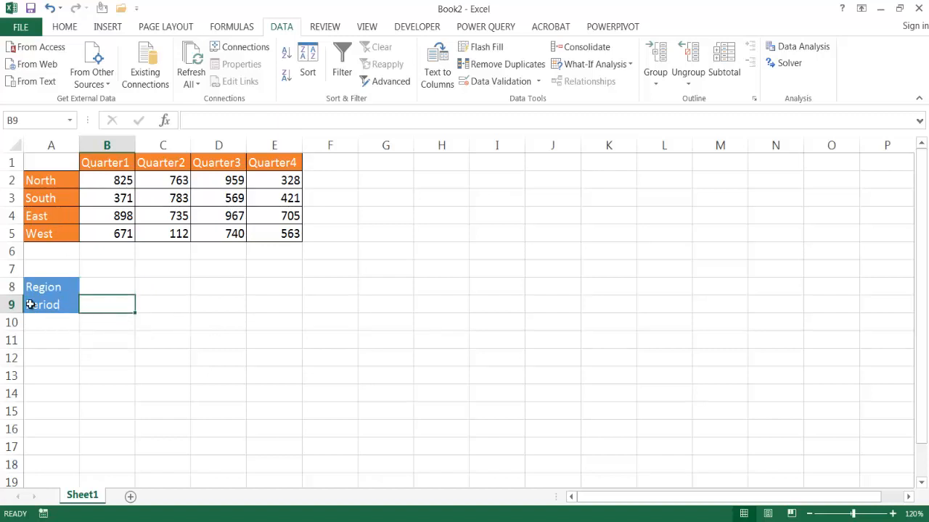
Give B9 a list validation sourced from the 'period' name and check its dropdown
{"action": "left_click", "coordinate": [494, 81]}
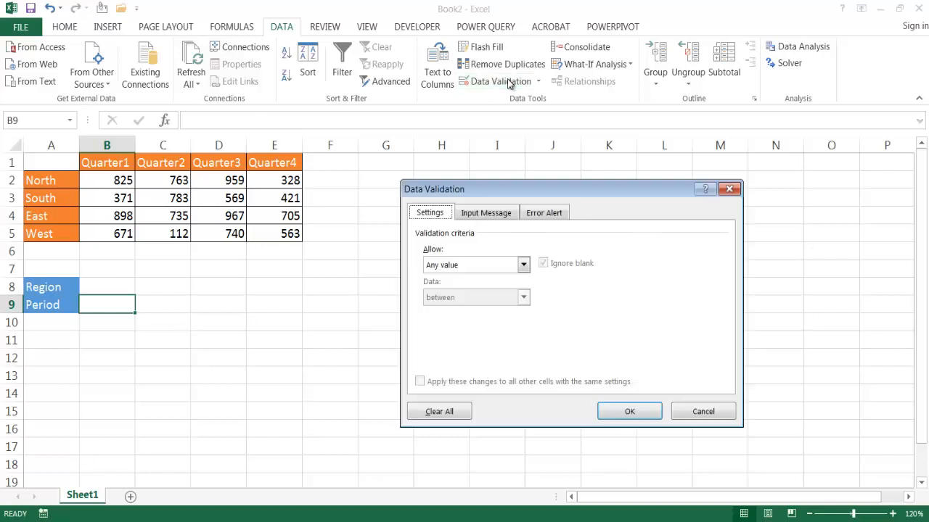
{"action": "left_click", "coordinate": [523, 264]}
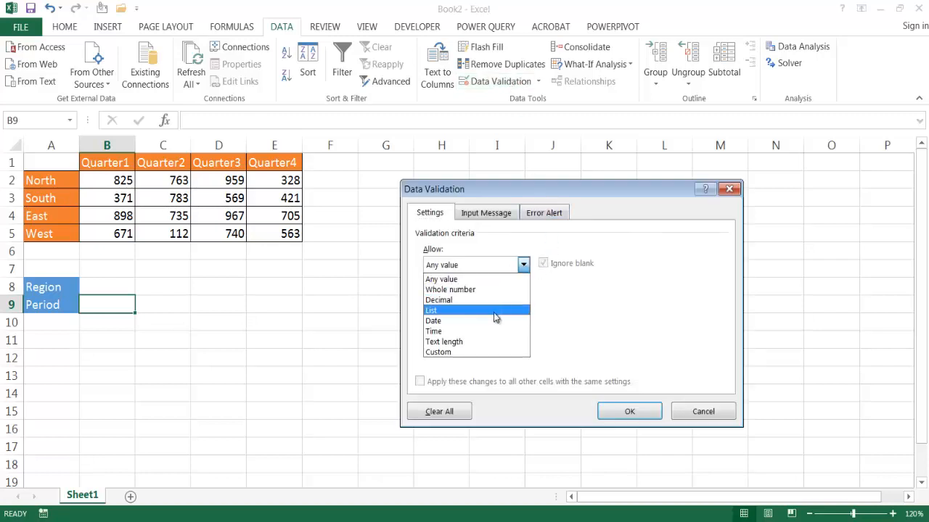
{"action": "left_click", "coordinate": [431, 310]}
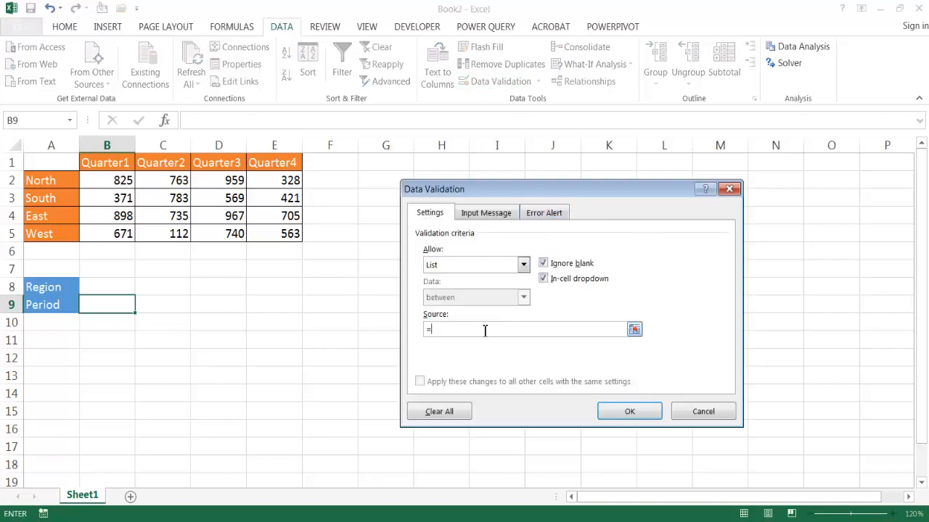
{"action": "type", "text": "period"}
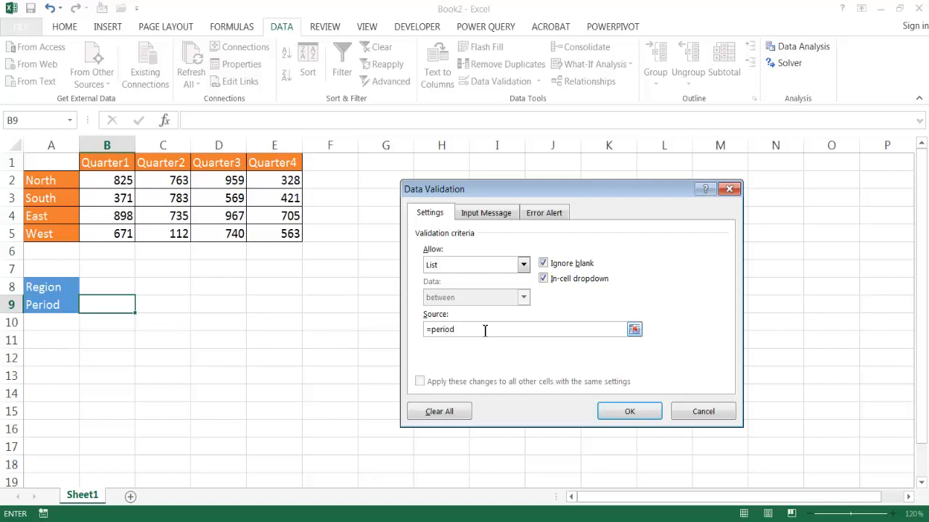
{"action": "left_click", "coordinate": [628, 412]}
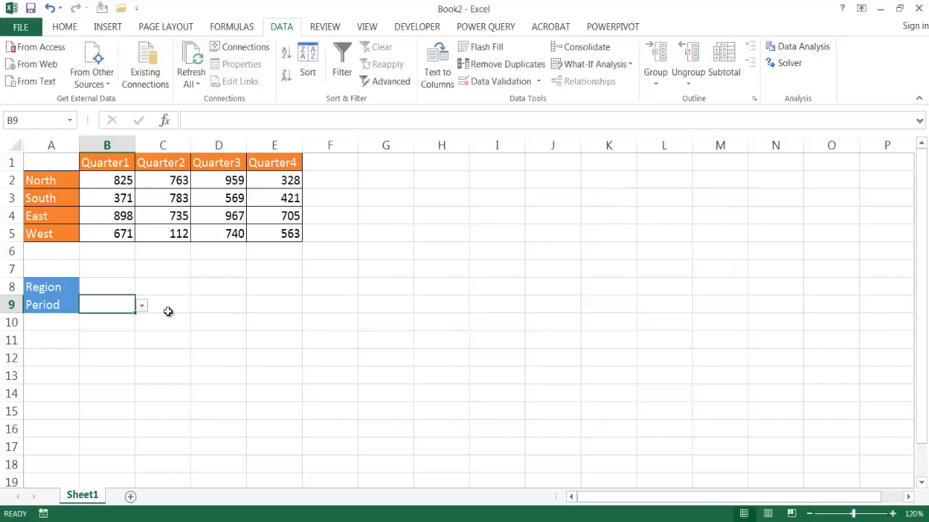
{"action": "left_click", "coordinate": [143, 304]}
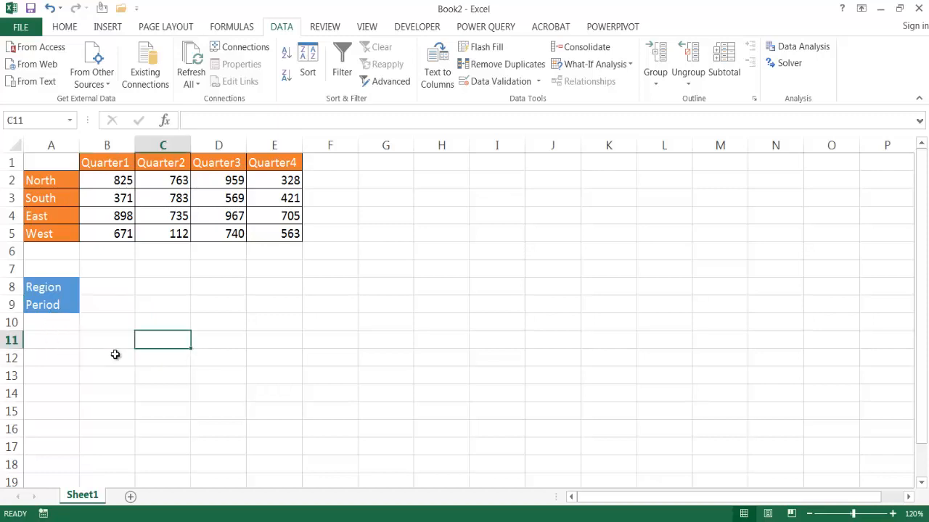
Label A11 'Lookup' and enter the intersection formula =B8 B9 in B11, which shows #NULL!
{"action": "left_click", "coordinate": [50, 339]}
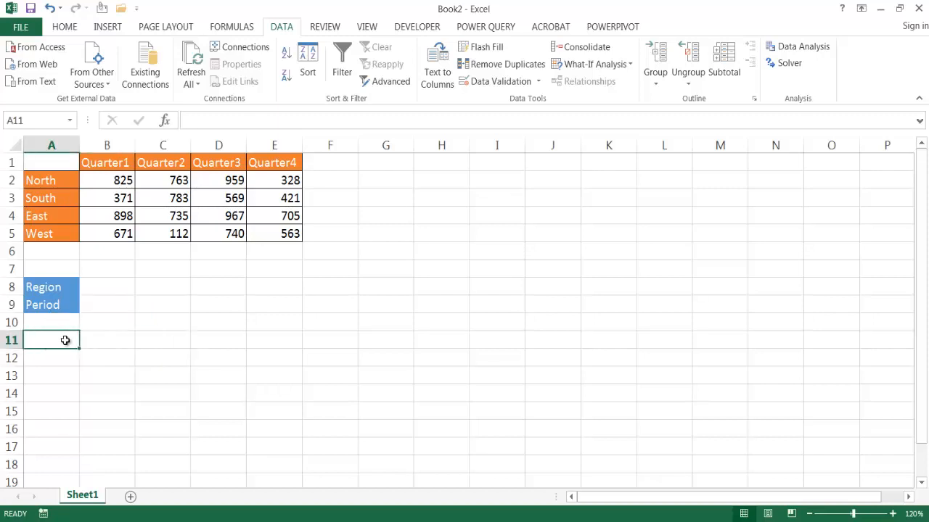
{"action": "type", "text": "Lookup"}
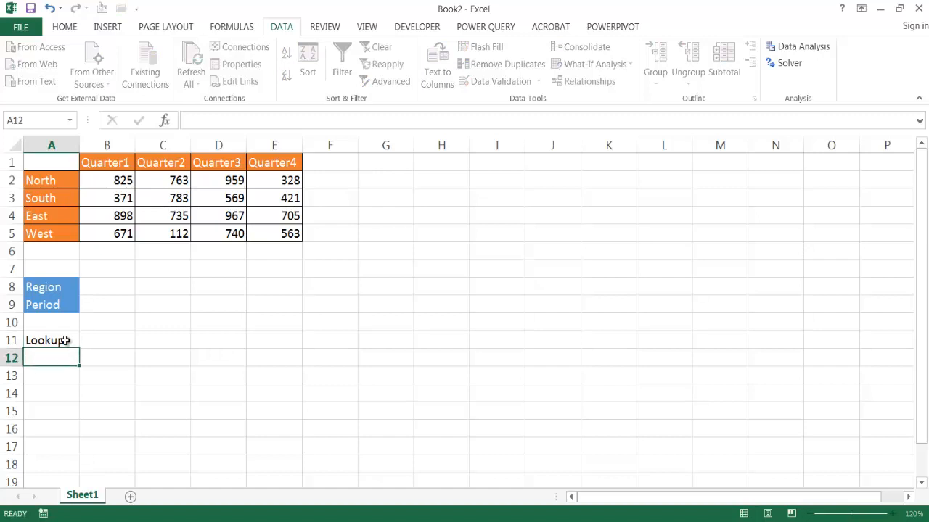
{"action": "left_click", "coordinate": [108, 340]}
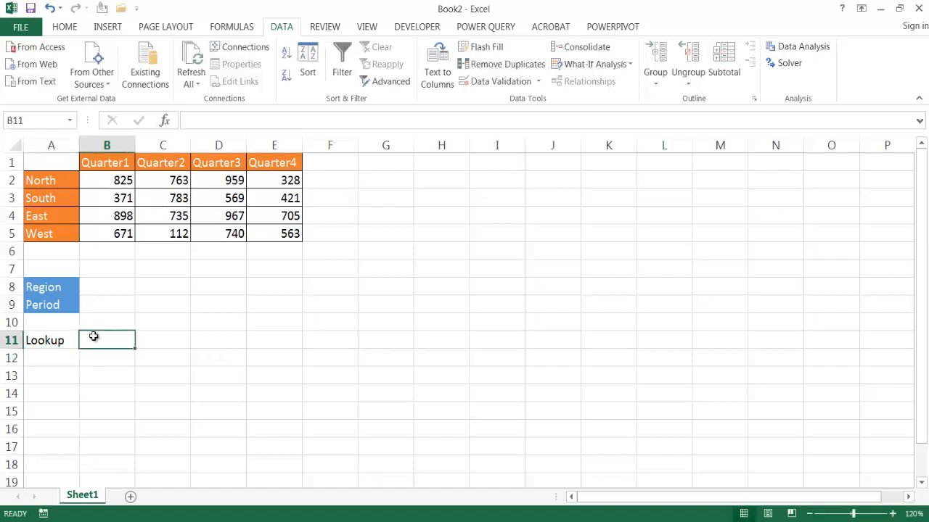
{"action": "left_click", "coordinate": [107, 286]}
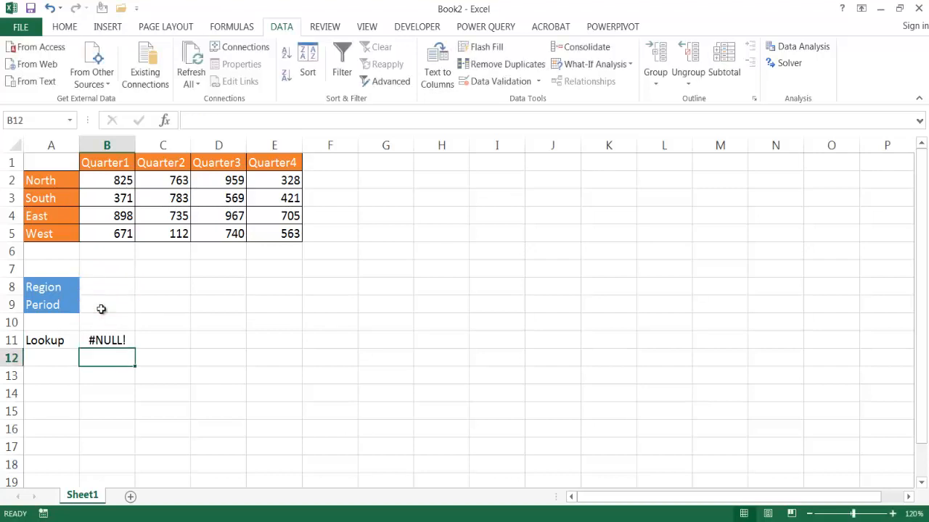
{"action": "left_click", "coordinate": [107, 340]}
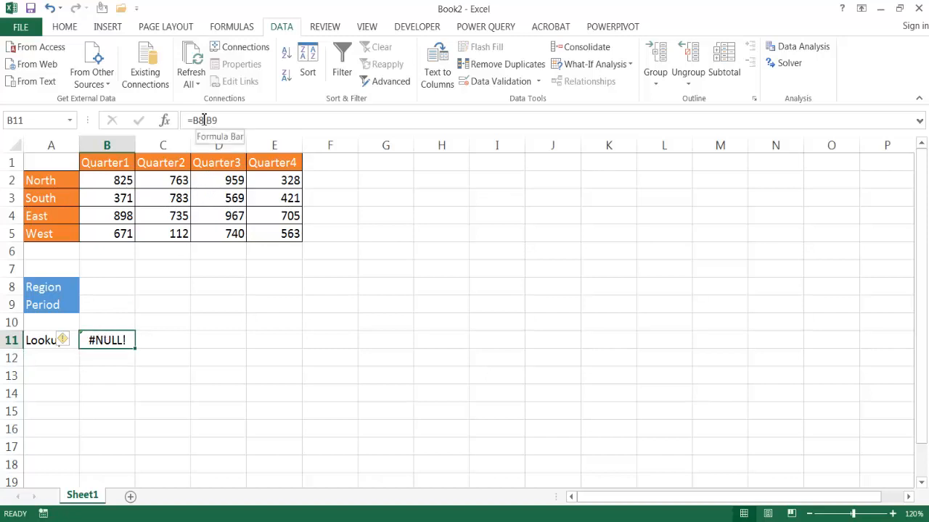
Choose North as the region and Quarter2 as the period, then return to B11
{"action": "left_click", "coordinate": [108, 288]}
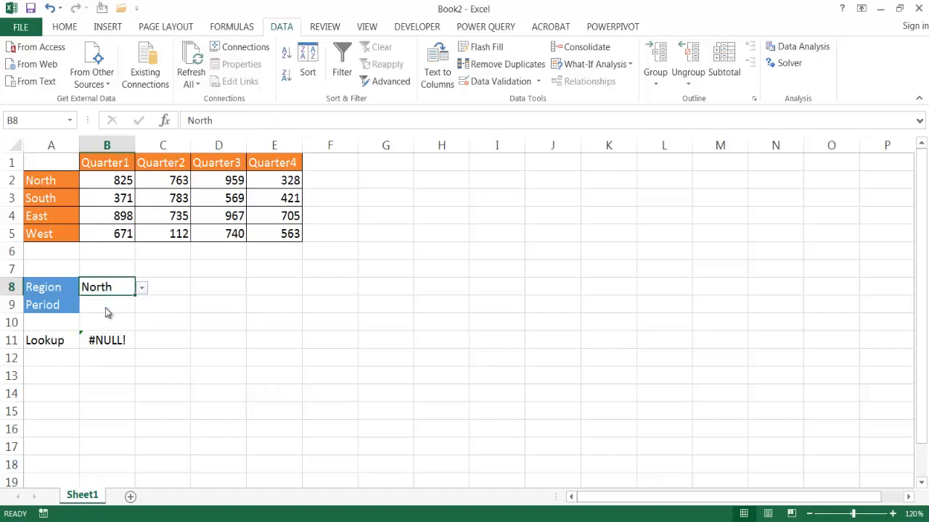
{"action": "left_click", "coordinate": [107, 305]}
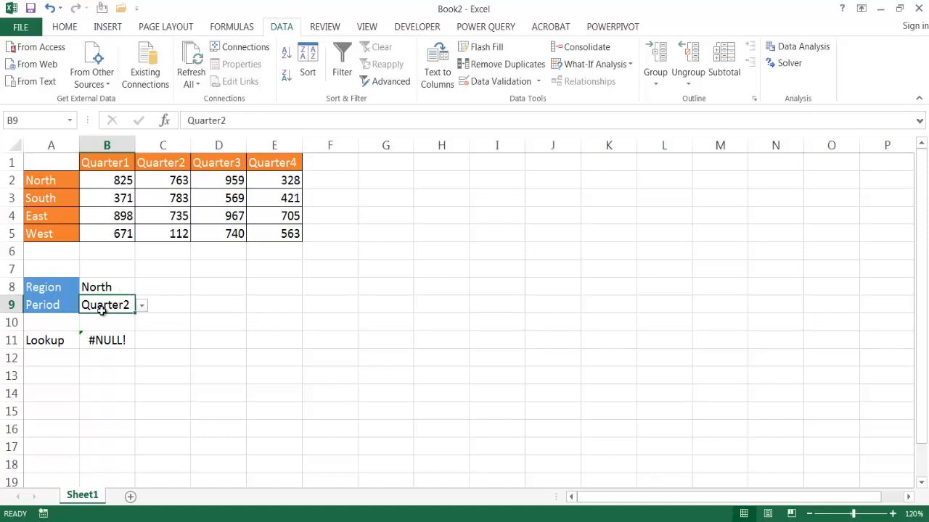
{"action": "left_click", "coordinate": [107, 339]}
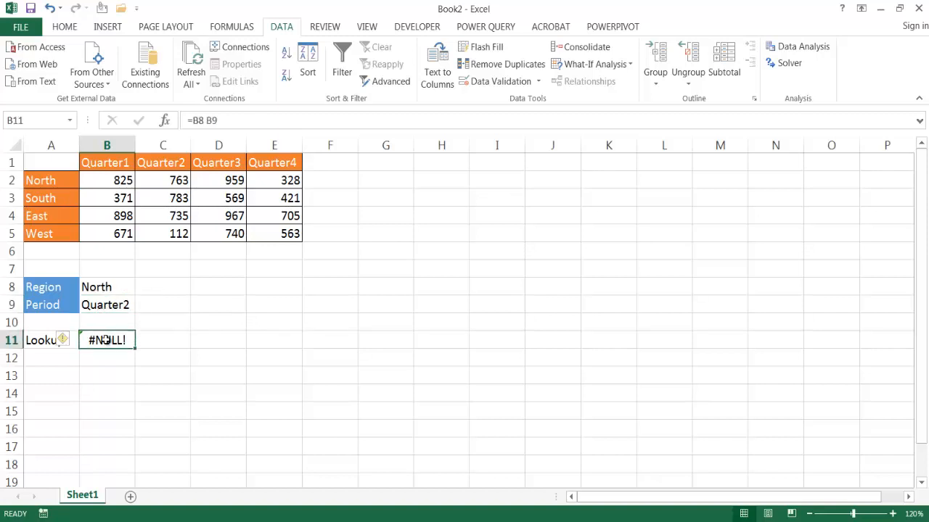
{"action": "mouse_move", "coordinate": [221, 119]}
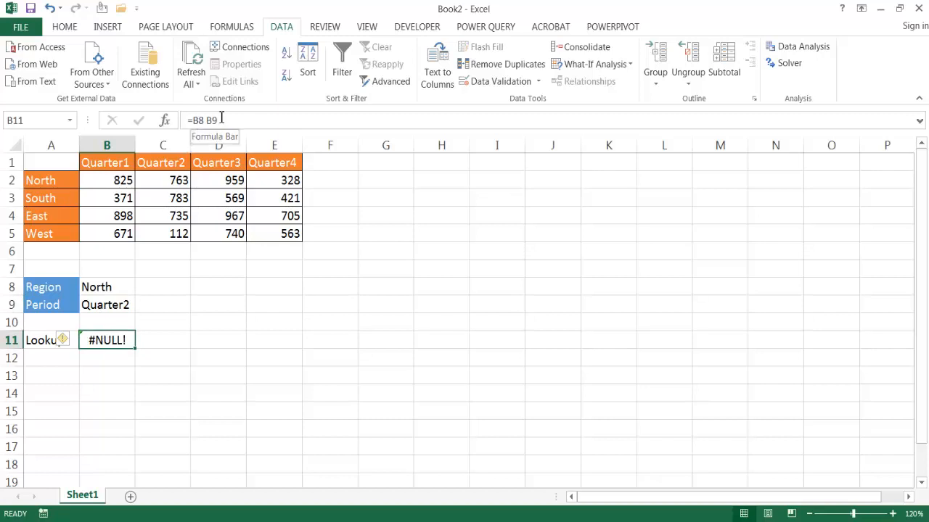
{"action": "mouse_move", "coordinate": [117, 327]}
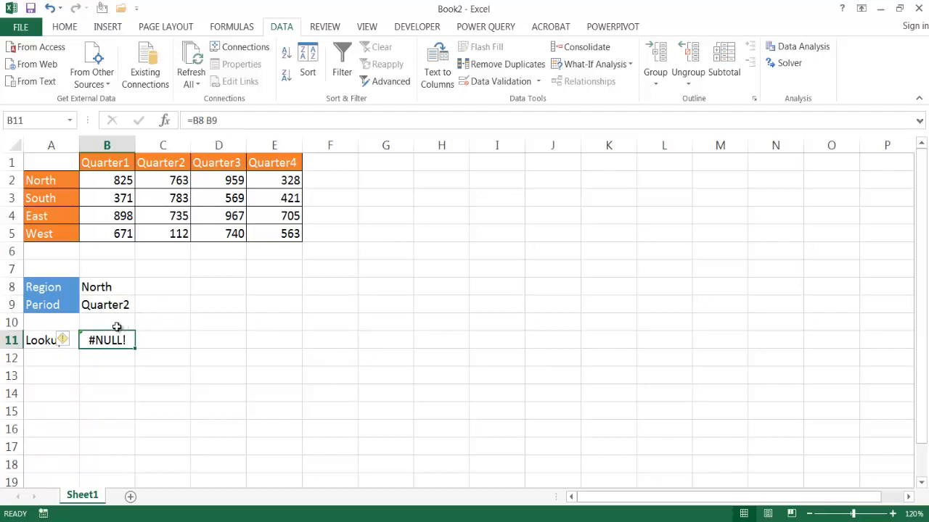
{"action": "mouse_move", "coordinate": [107, 303]}
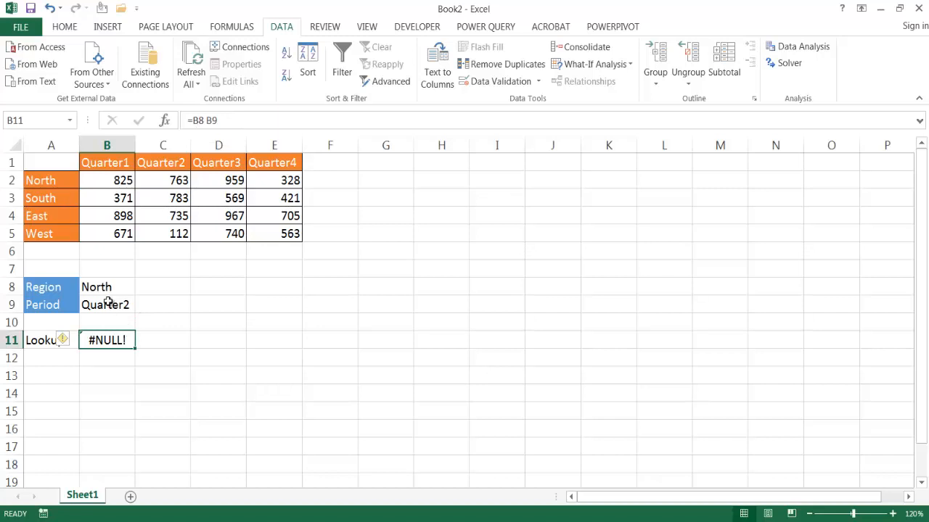
{"action": "mouse_move", "coordinate": [113, 287]}
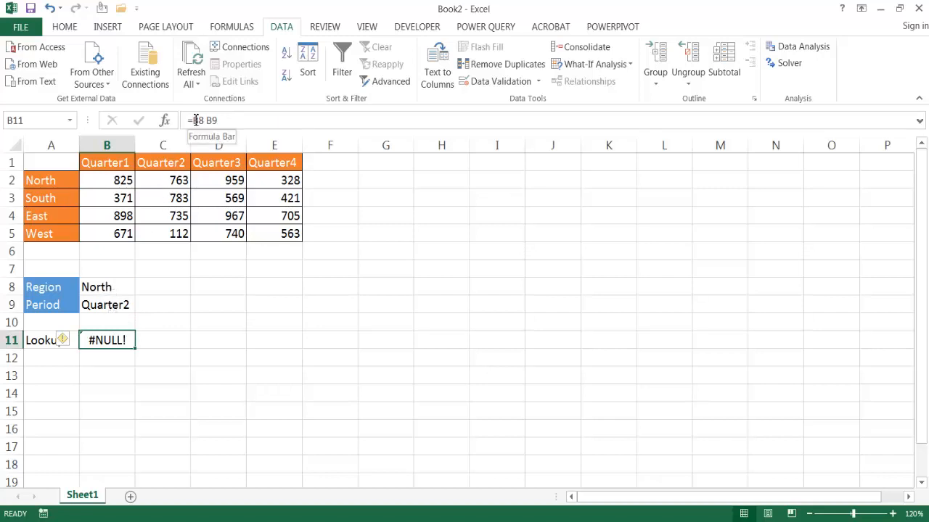
Rewrite B11 as =INDIRECT(B8) INDIRECT(B9) so it returns 763
{"action": "type", "text": "=indire"}
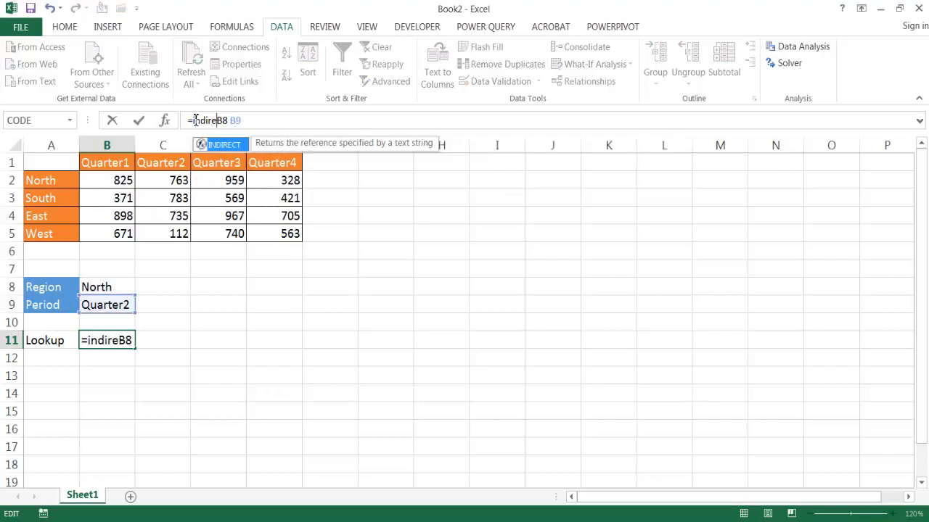
{"action": "type", "text": "(B8"}
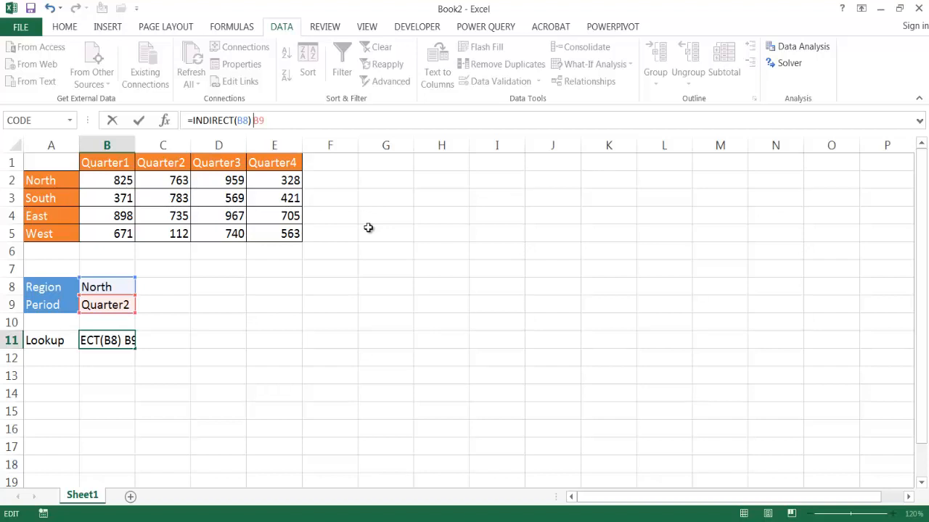
{"action": "type", "text": "indi"}
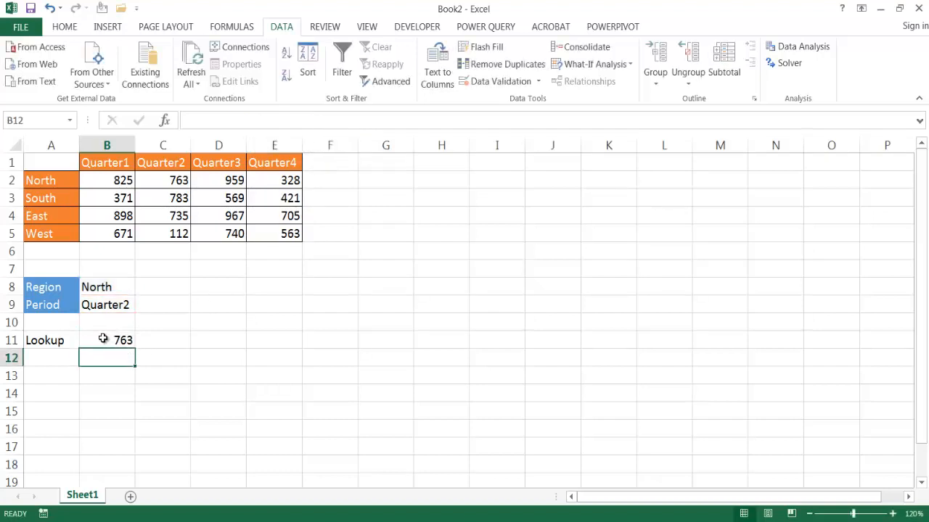
Choose West in B8 and Quarter4 in B9, then confirm the Lookup in B11 shows 563
{"action": "left_click", "coordinate": [108, 340]}
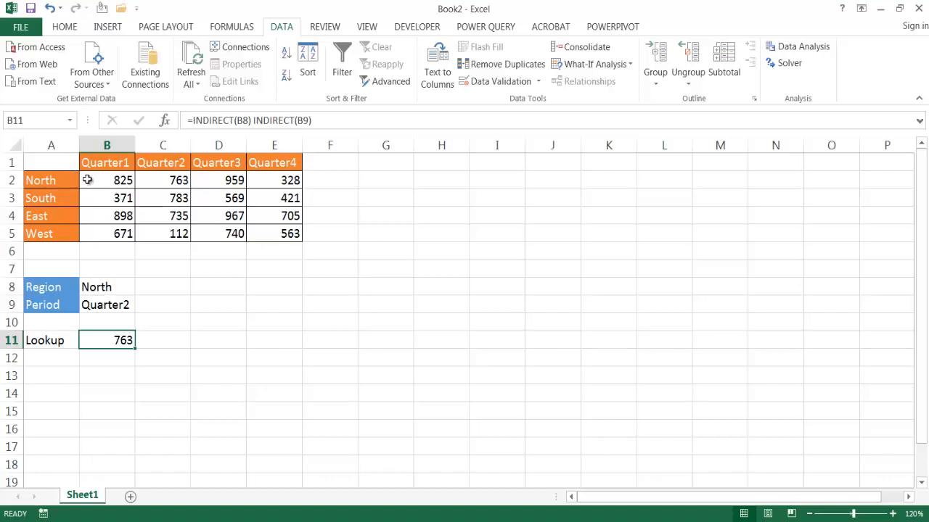
{"action": "mouse_move", "coordinate": [175, 179]}
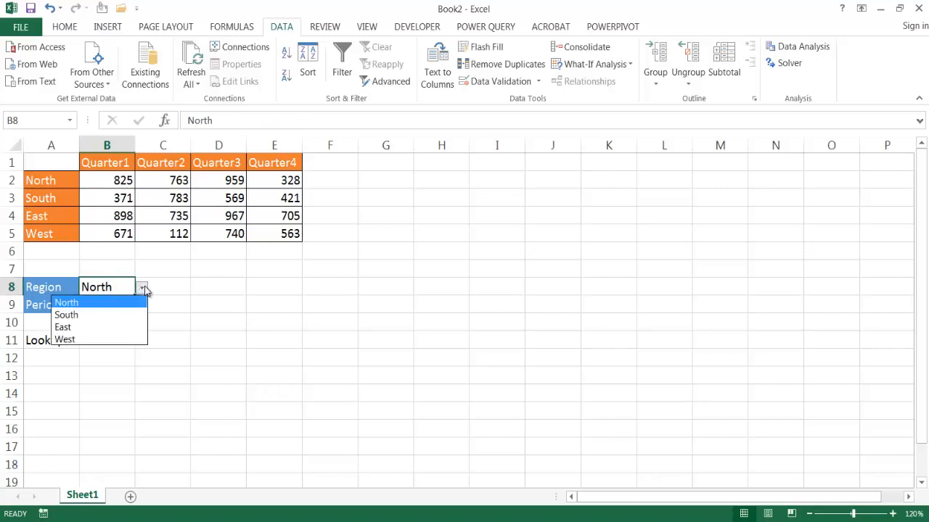
{"action": "left_click", "coordinate": [64, 340]}
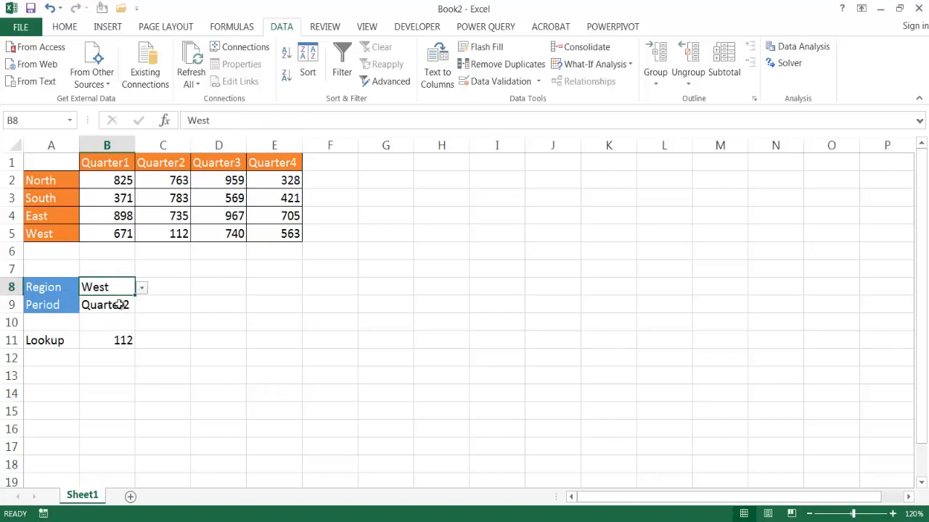
{"action": "left_click", "coordinate": [142, 305]}
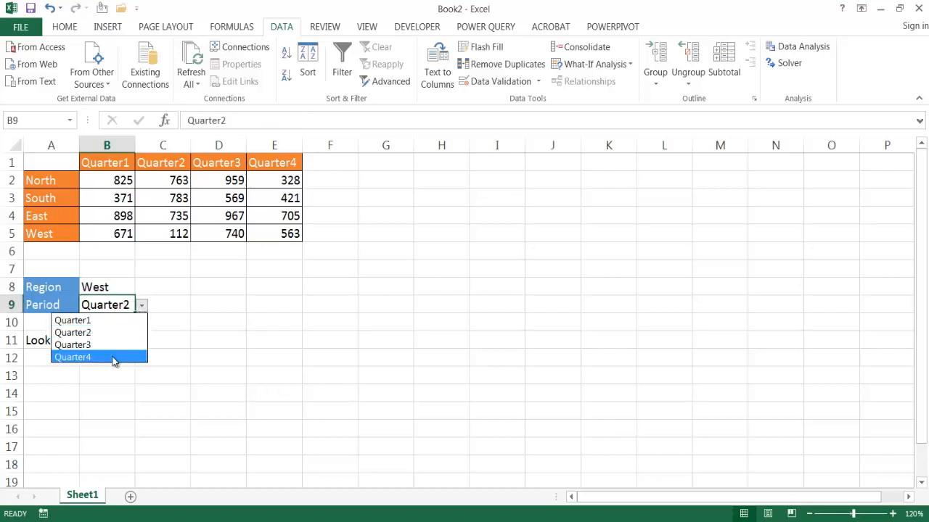
{"action": "left_click", "coordinate": [72, 357]}
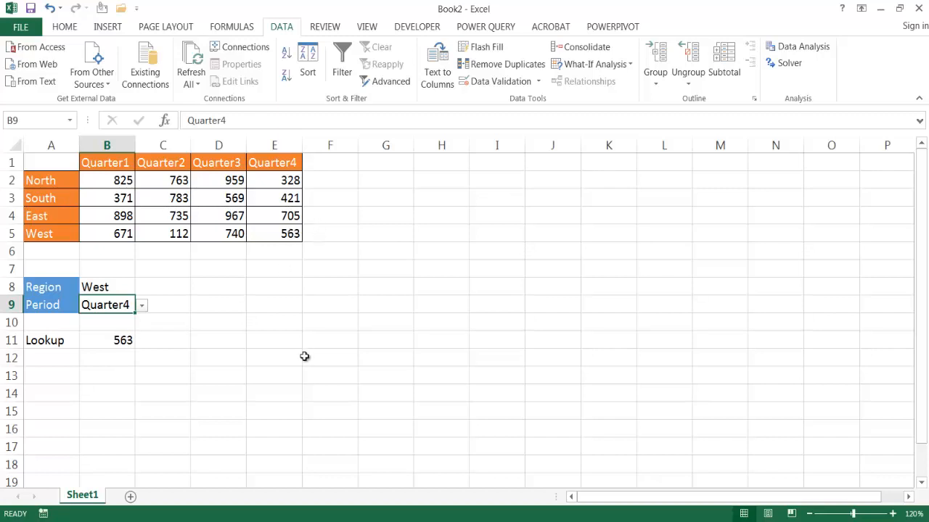
{"action": "mouse_move", "coordinate": [110, 325]}
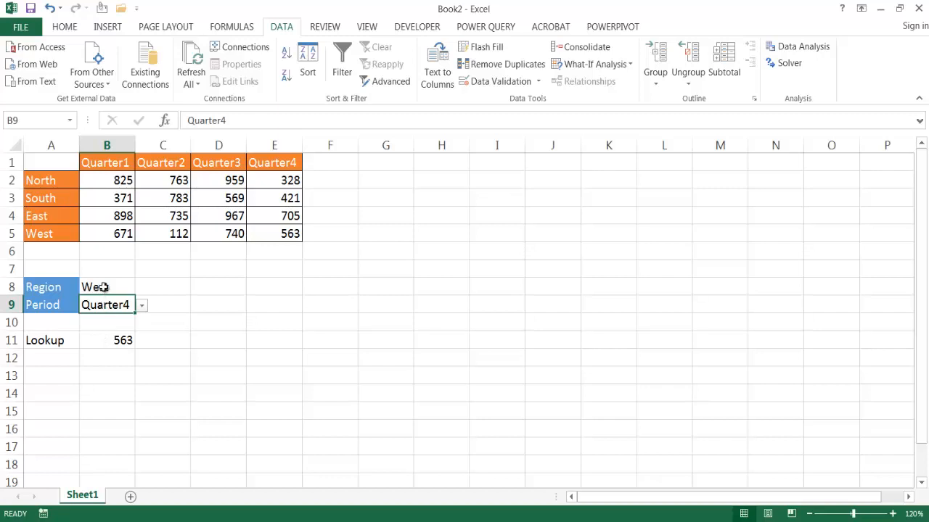
{"action": "left_click", "coordinate": [107, 288]}
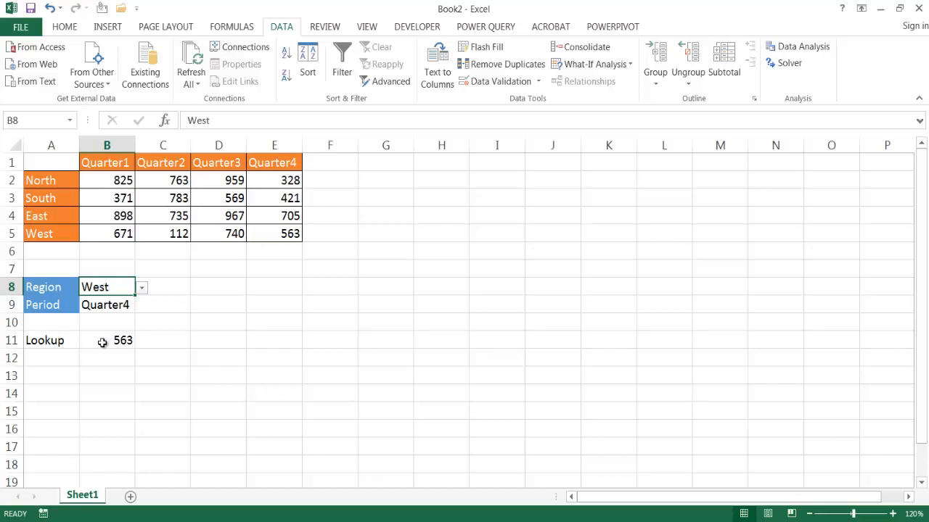
{"action": "left_click", "coordinate": [107, 339]}
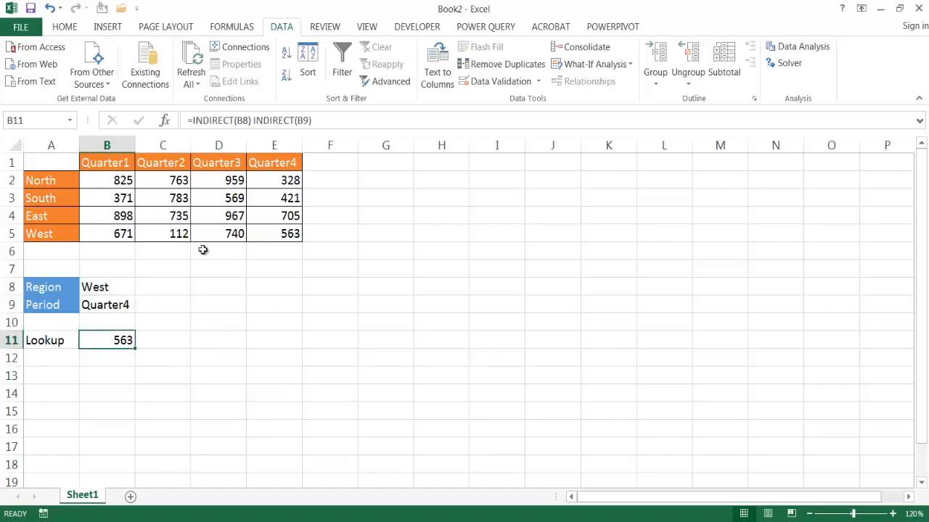
{"action": "mouse_move", "coordinate": [165, 190]}
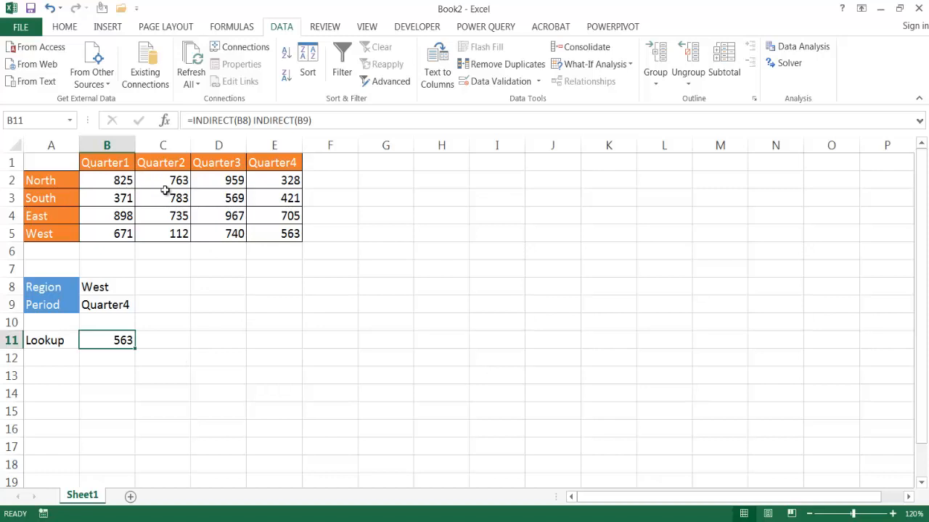